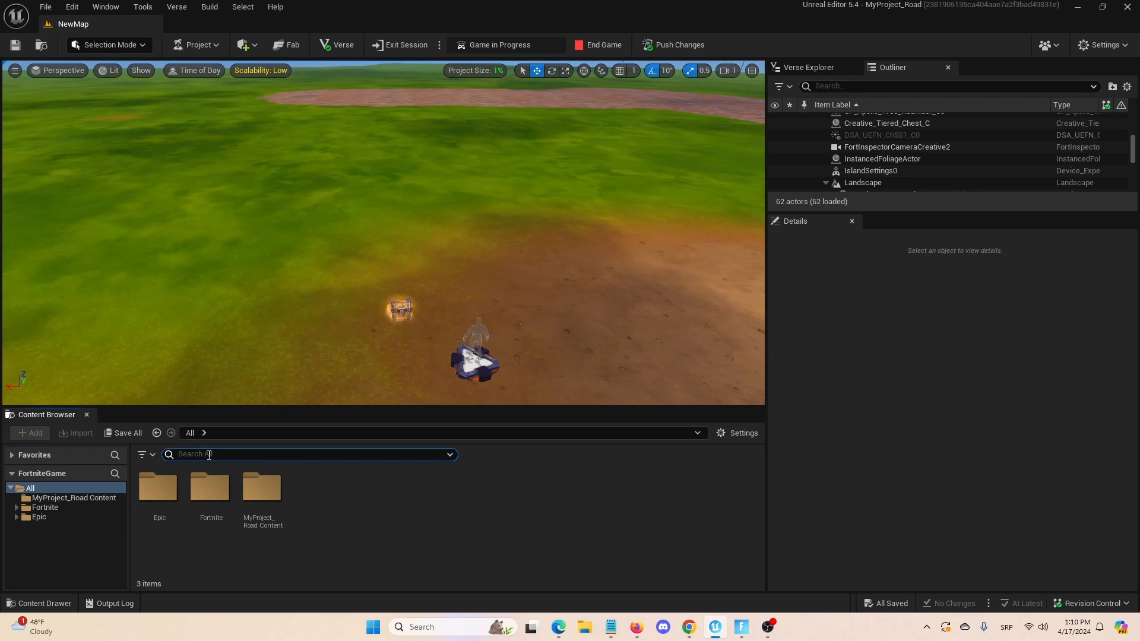
# Search the Content Browser for 'guard spawner' and drag a Guard Spawner into the level.
pyautogui.write('g')
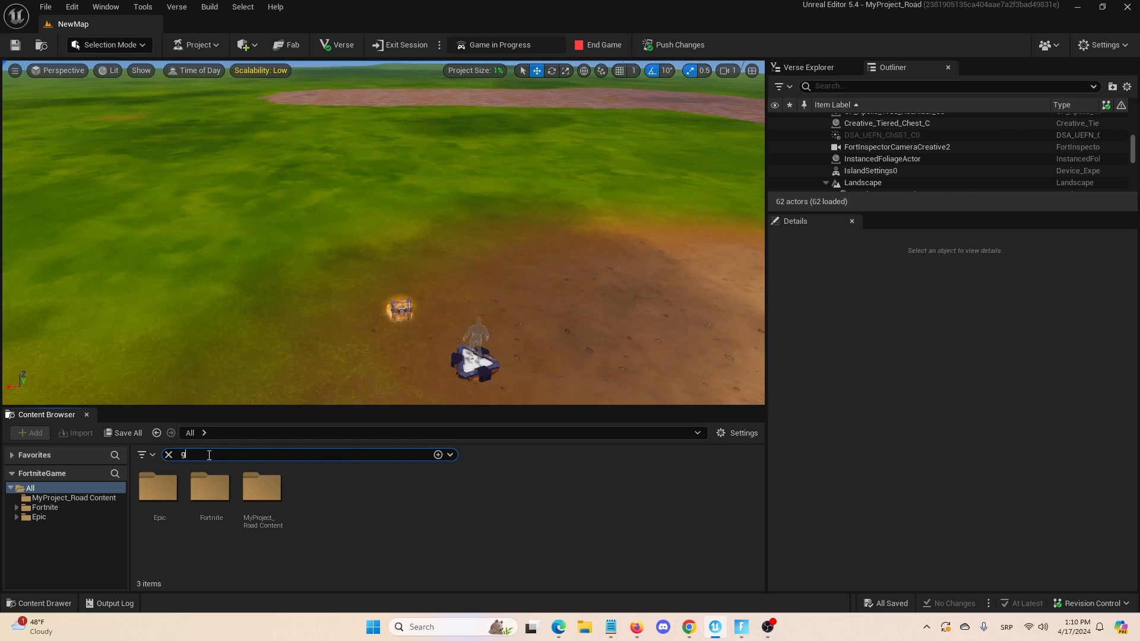
pyautogui.write('guard spawner')
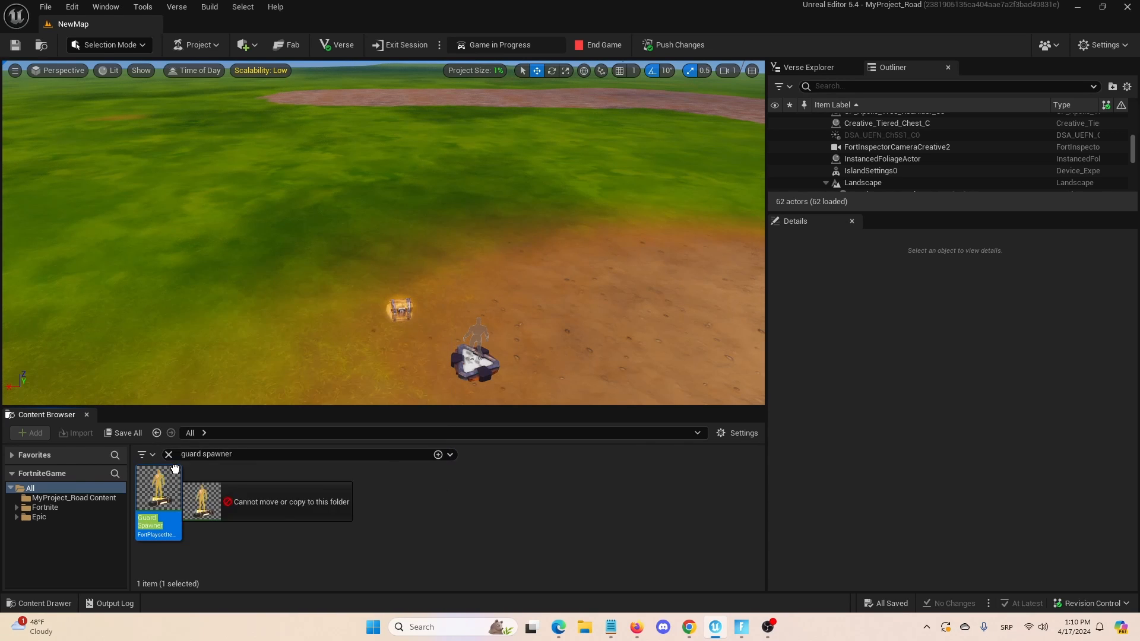
pyautogui.moveTo(157, 491); pyautogui.dragTo(420, 135)
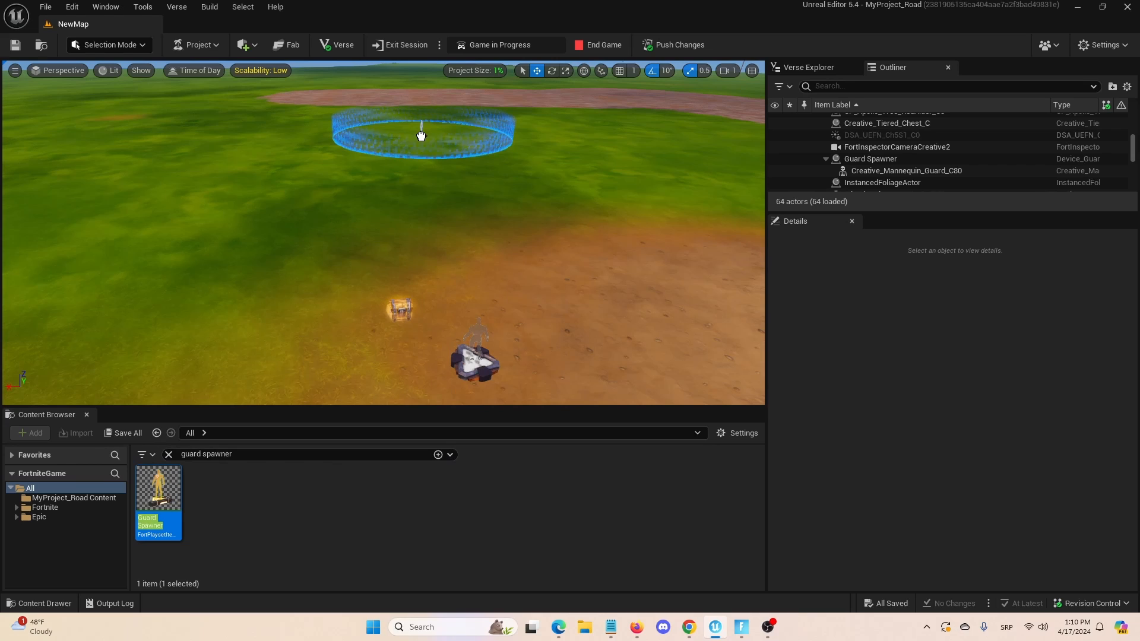
pyautogui.moveTo(459, 148)
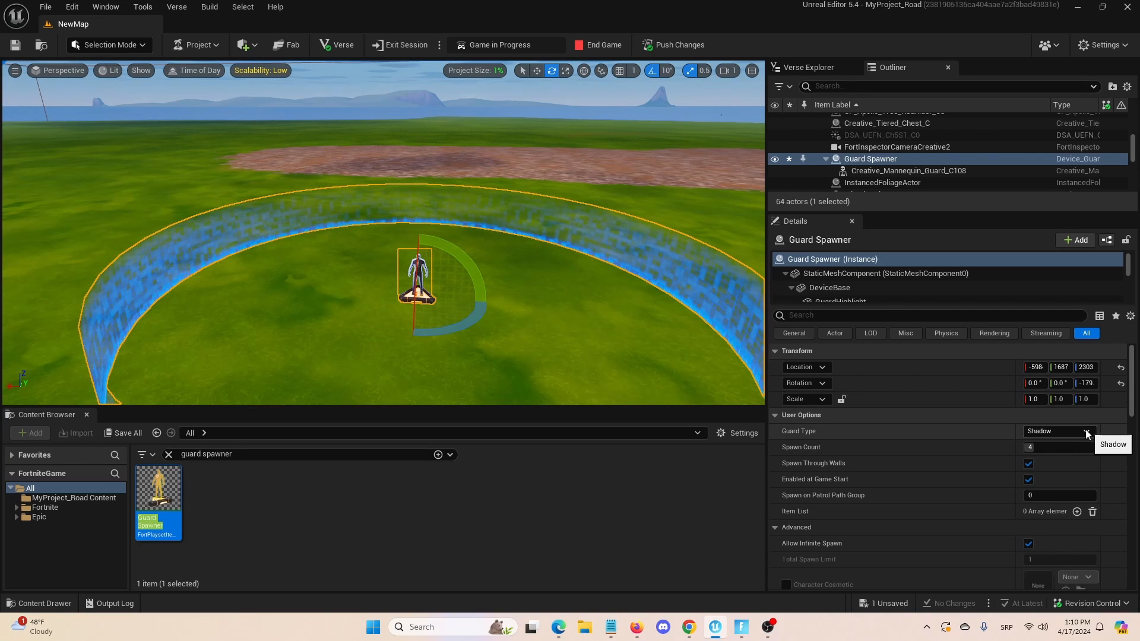
# Set the spawner's Guard Type to Ghost and its Spawn Count to 1.
pyautogui.click(1088, 431)
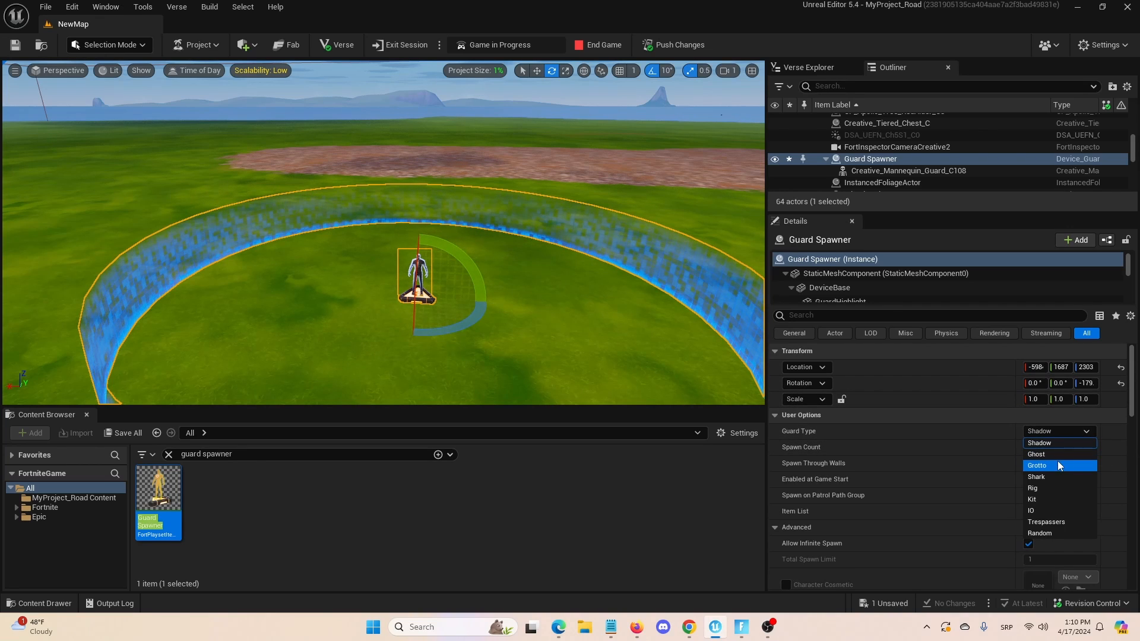
pyautogui.moveTo(1060, 454)
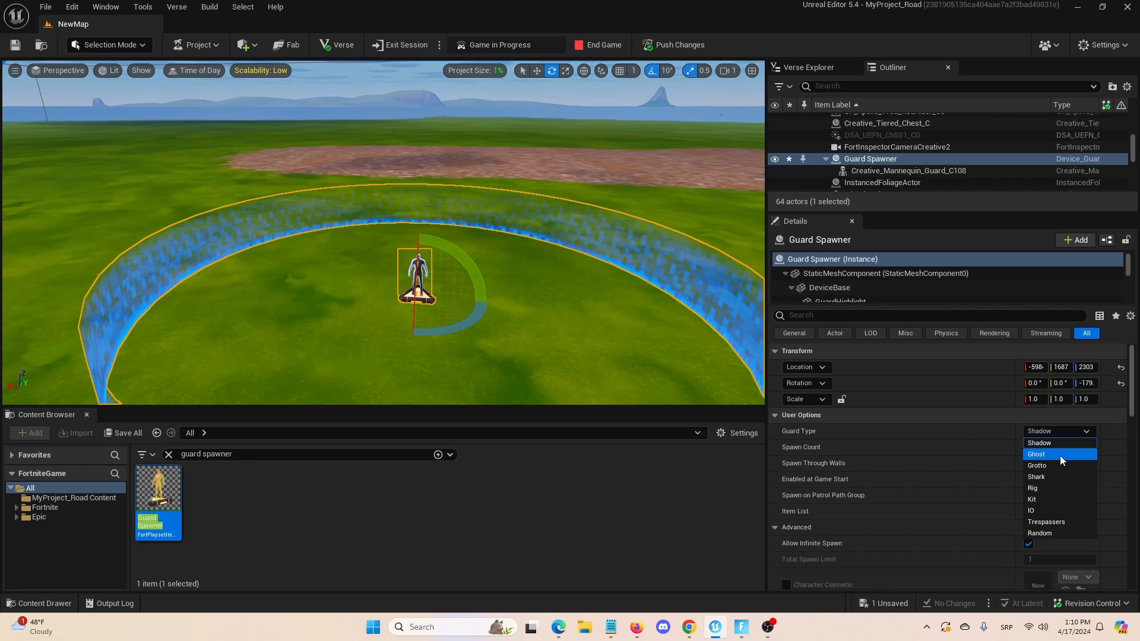
pyautogui.click(1036, 454)
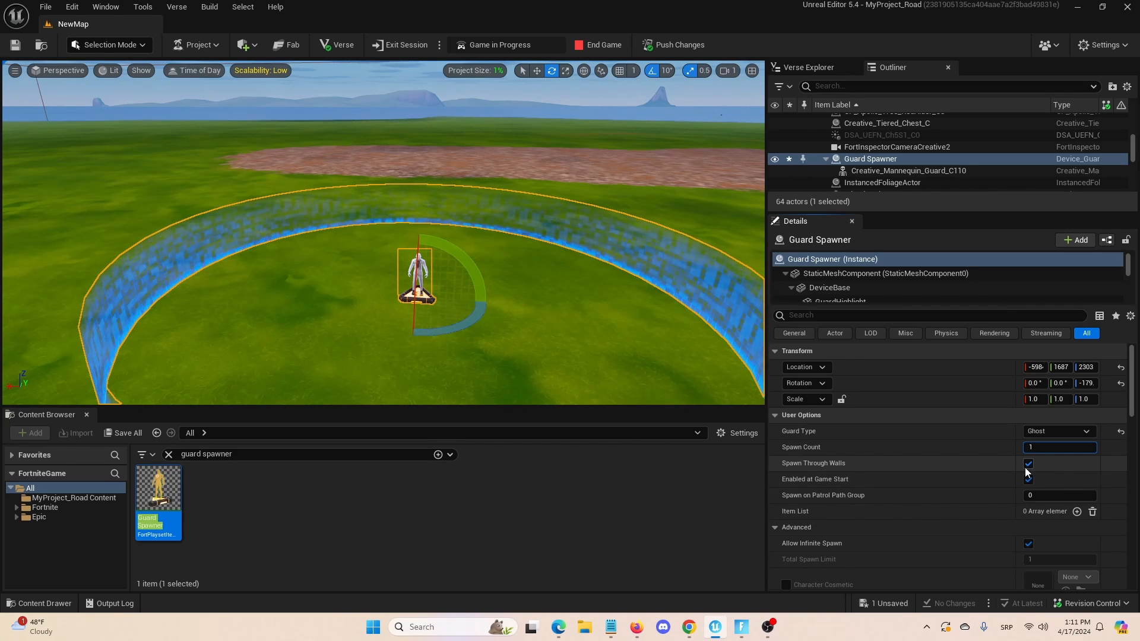
pyautogui.click(1027, 479)
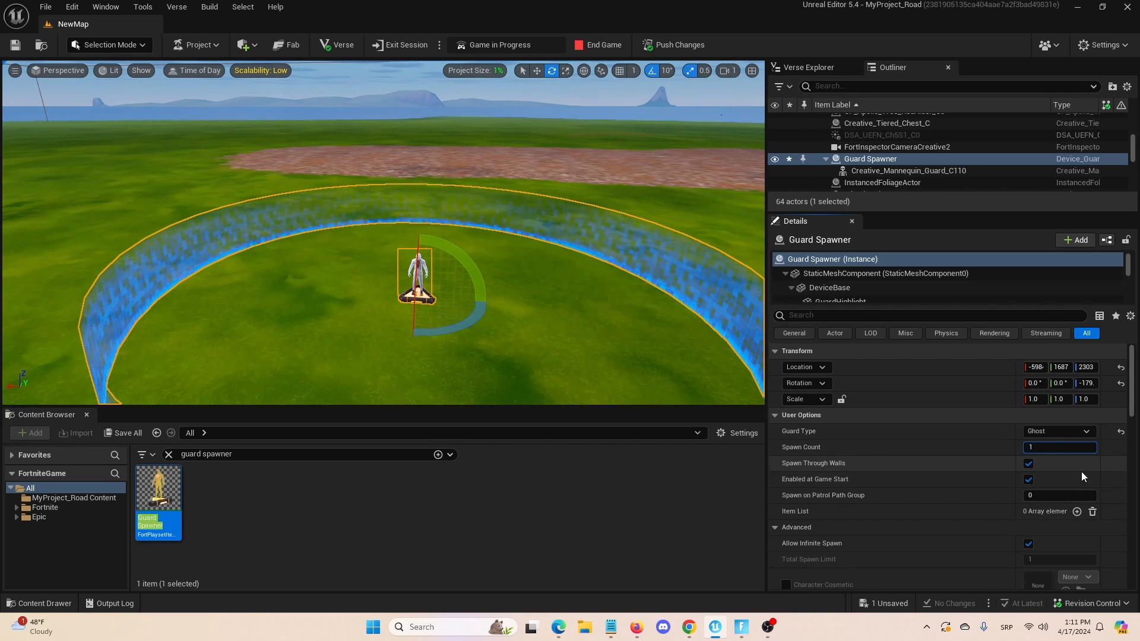
# Uncheck Allow Infinite Spawn and set Guard Team Option to Team Wildlife & Creatures.
pyautogui.scroll(-3)
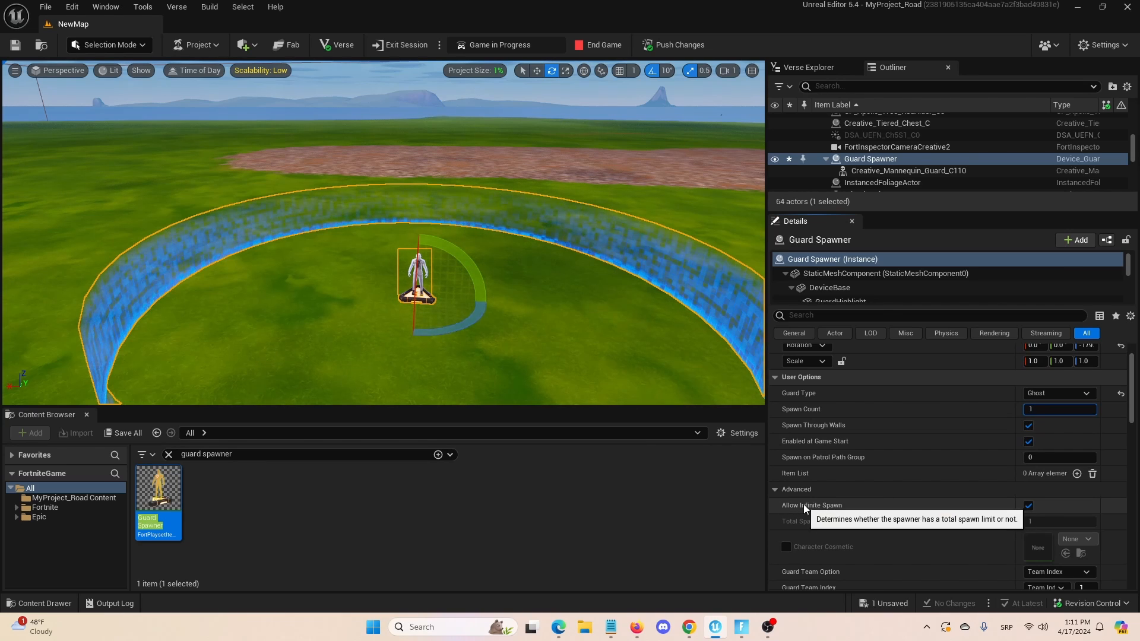
pyautogui.moveTo(1003, 509)
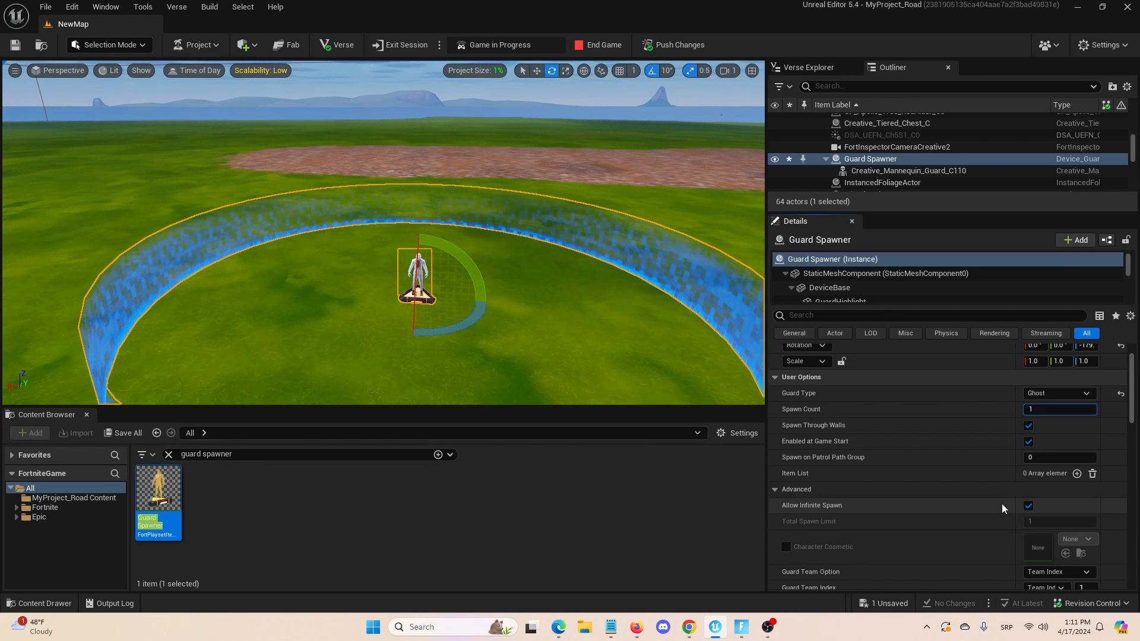
pyautogui.click(1027, 506)
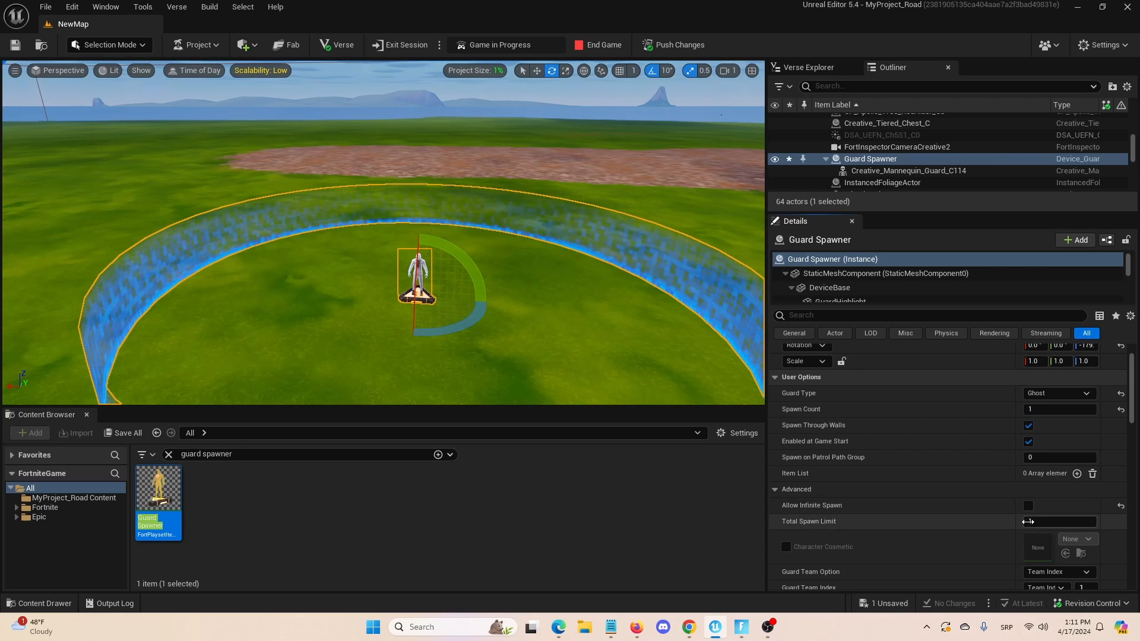
pyautogui.scroll(-3)
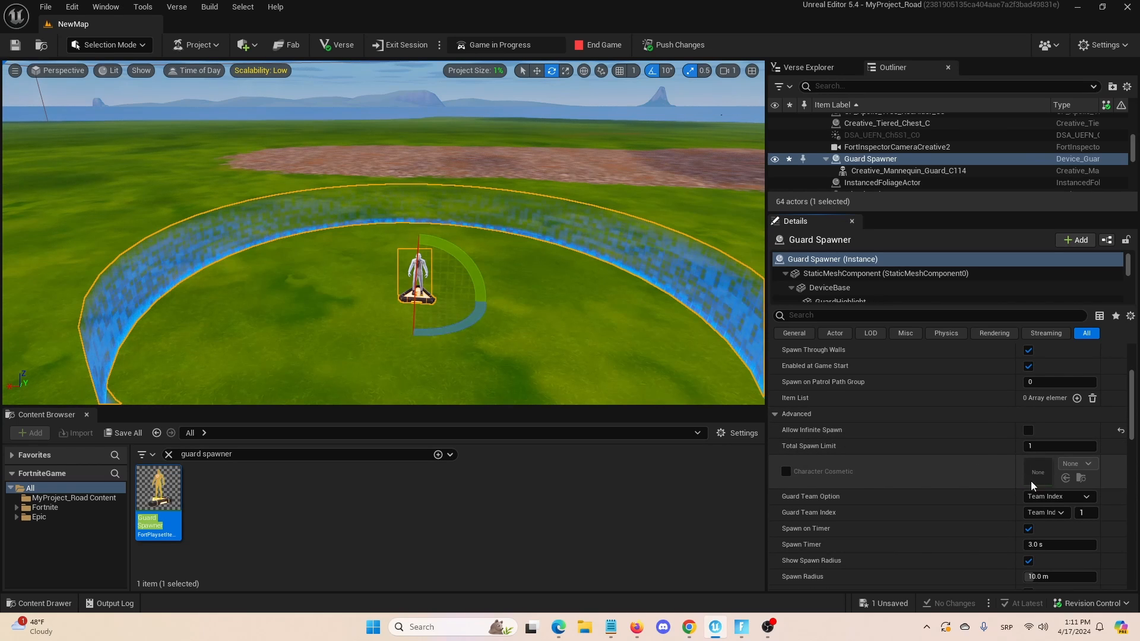
pyautogui.scroll(-3)
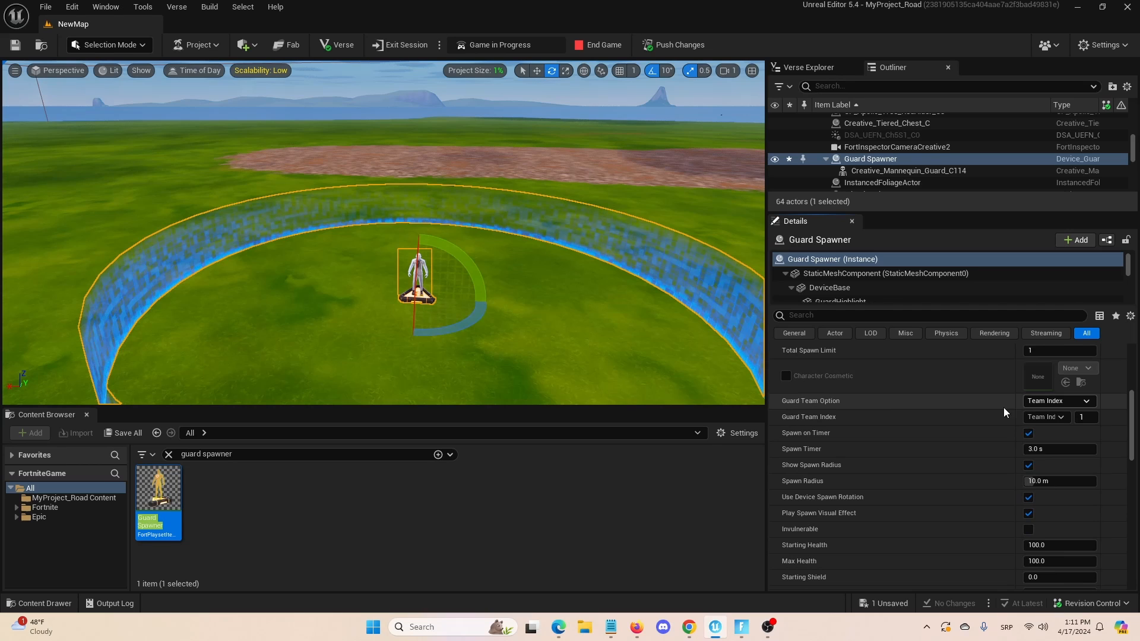
pyautogui.click(1059, 401)
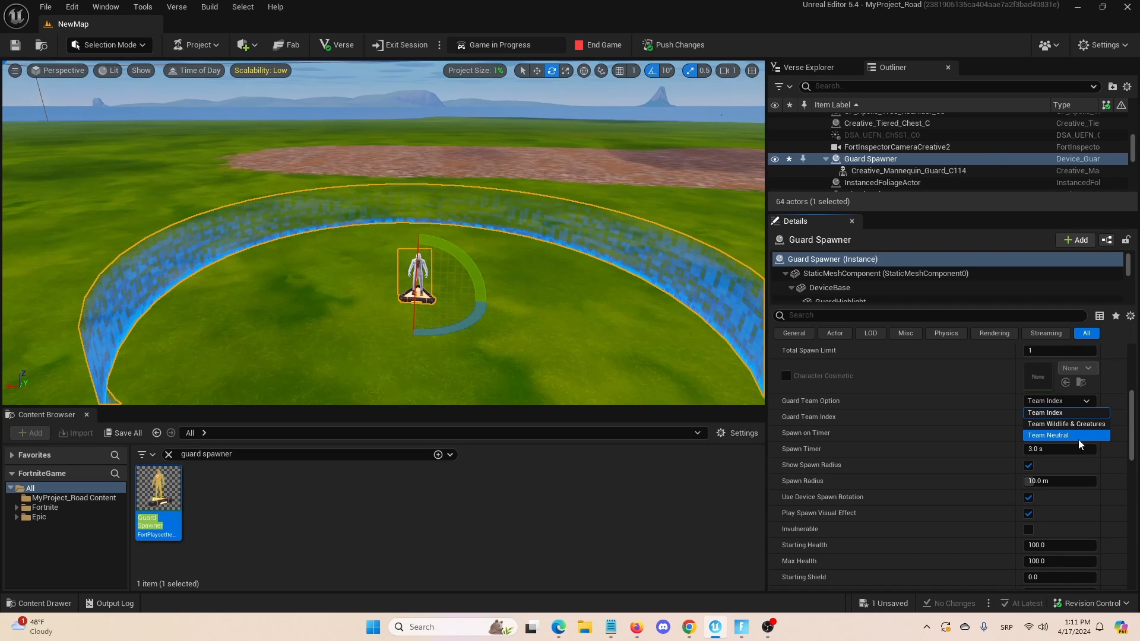
pyautogui.click(1066, 423)
pyautogui.write('1000')
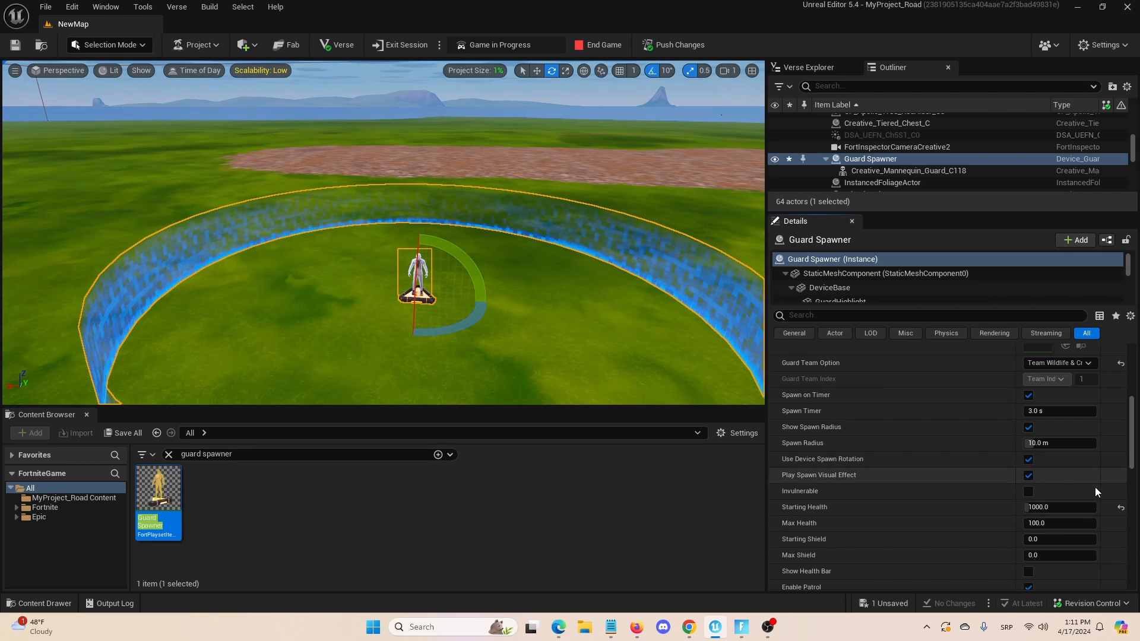
# Enter 1000 for the guard's Max Health and 200 for Starting Shield.
pyautogui.click(1059, 523)
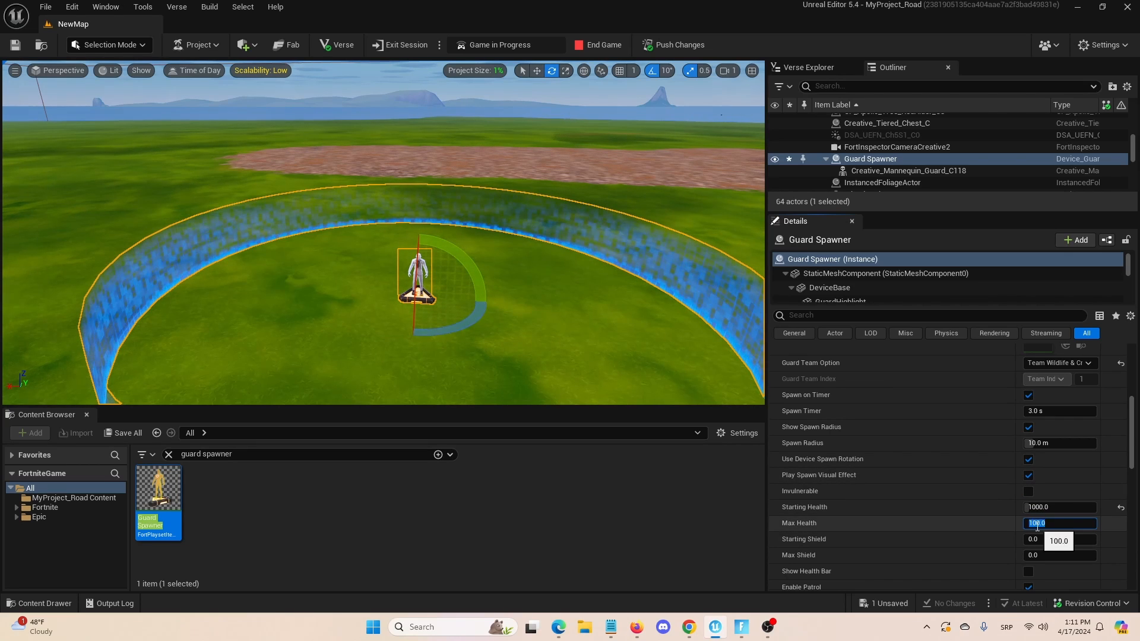
pyautogui.write('1000')
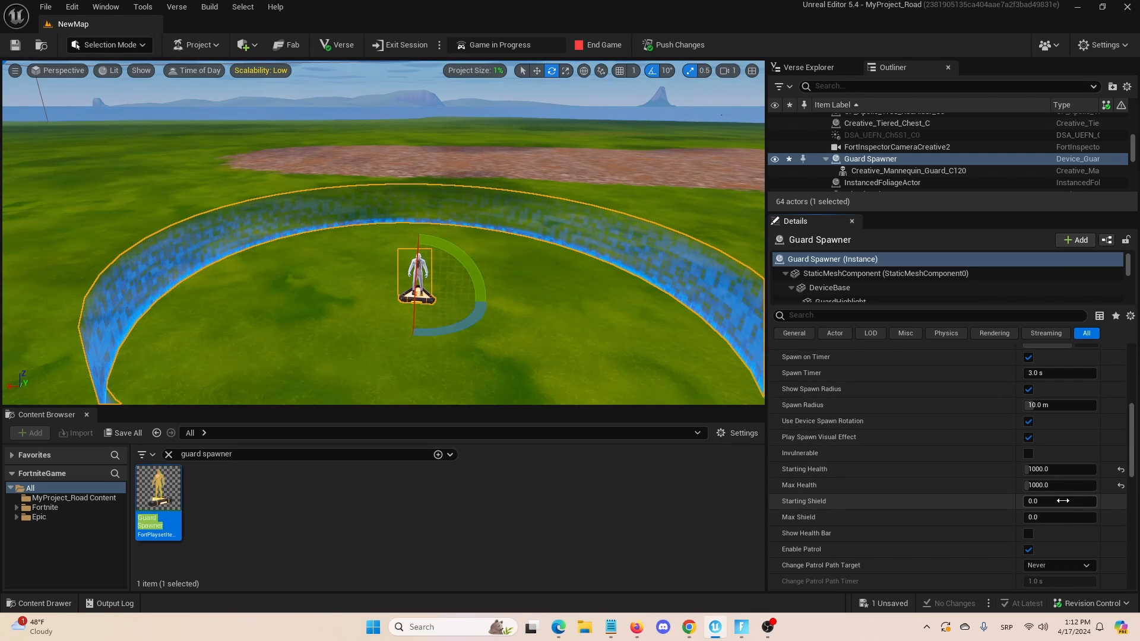
pyautogui.click(1059, 501)
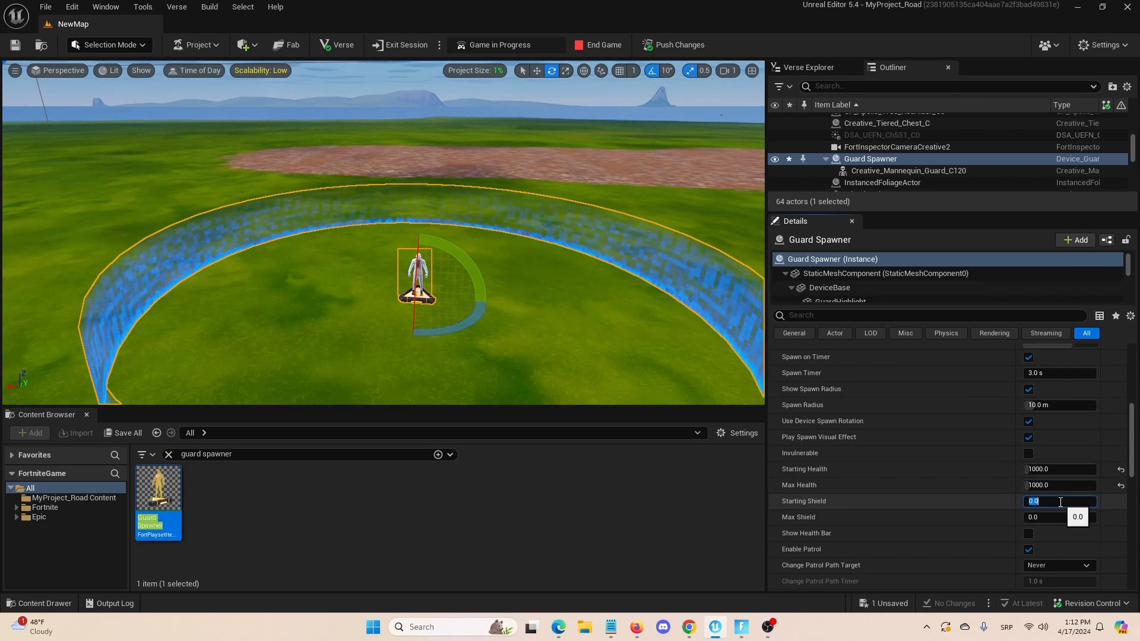
pyautogui.write('200')
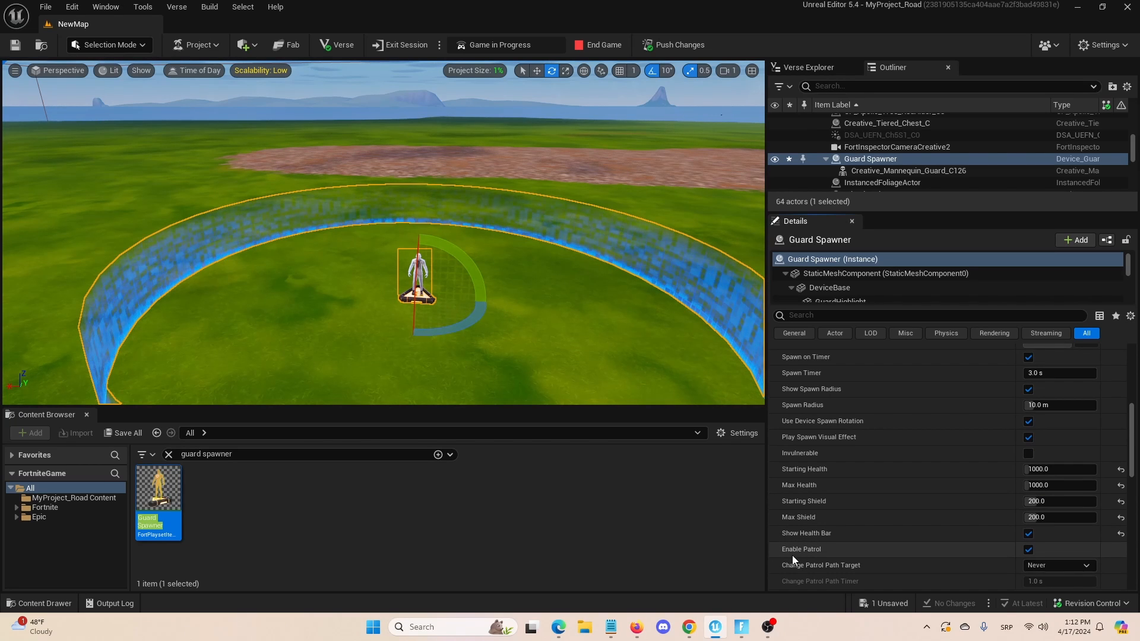
pyautogui.moveTo(795, 558)
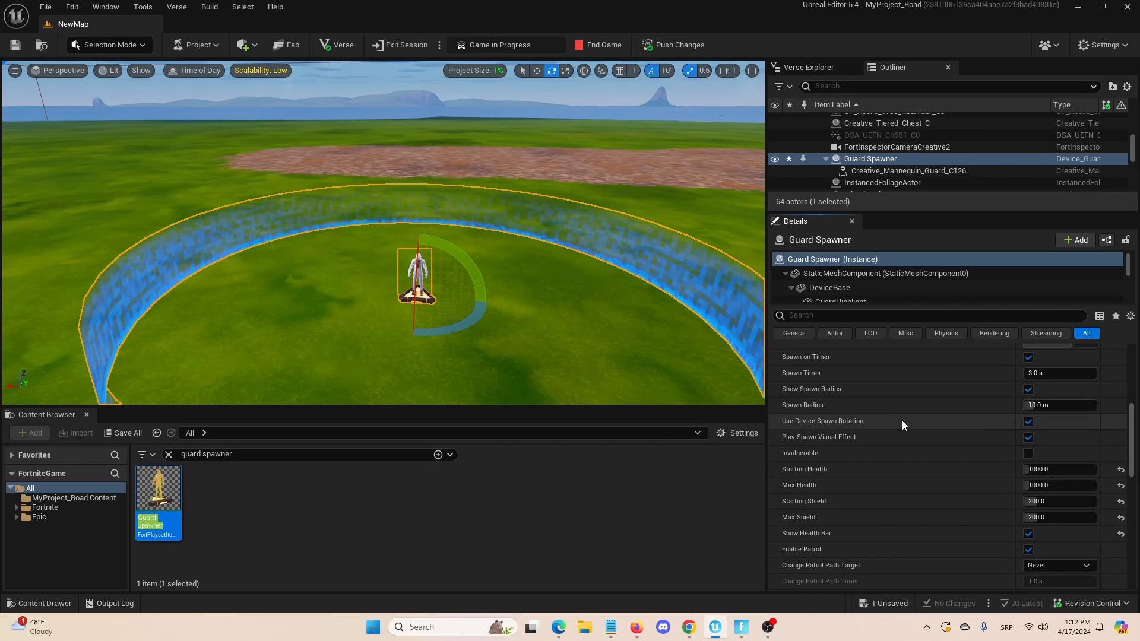
pyautogui.scroll(-3)
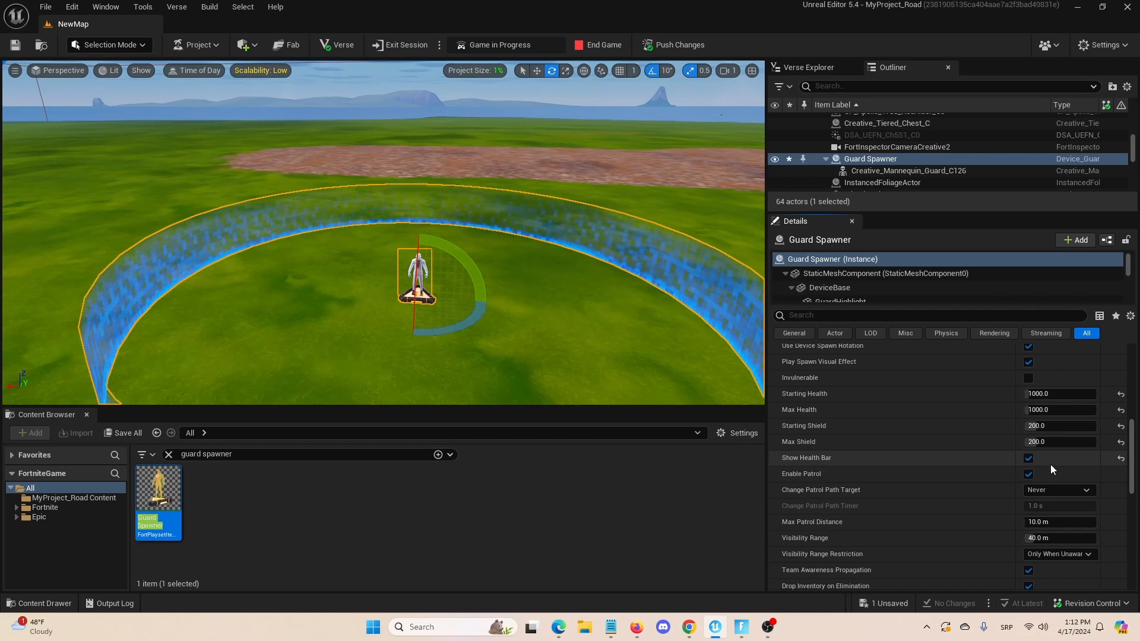
pyautogui.scroll(-3)
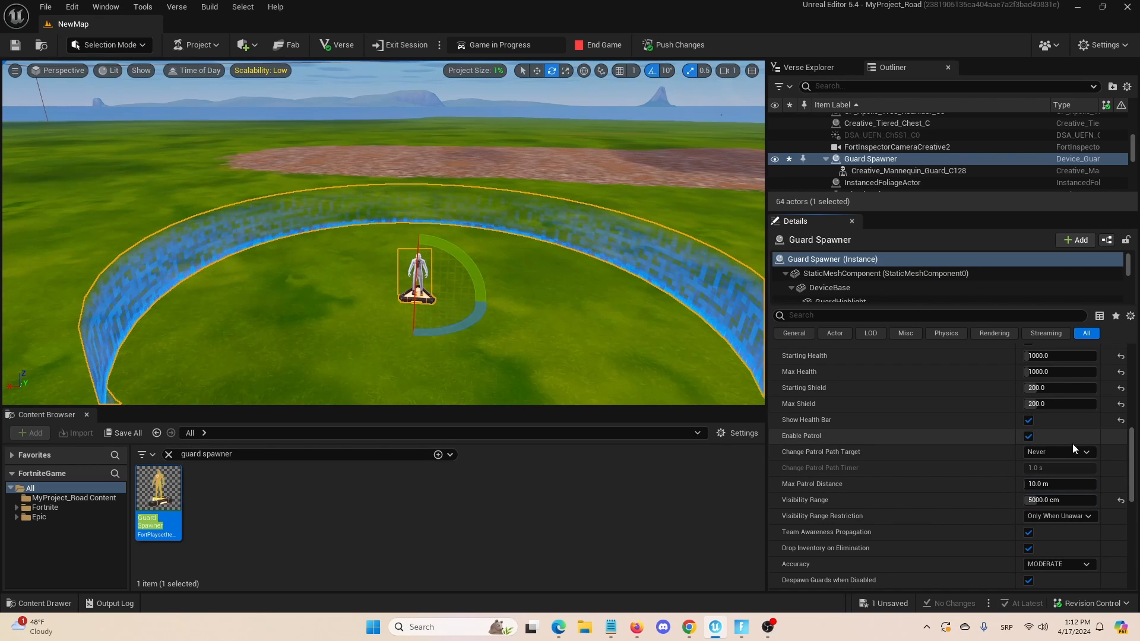
pyautogui.scroll(-3)
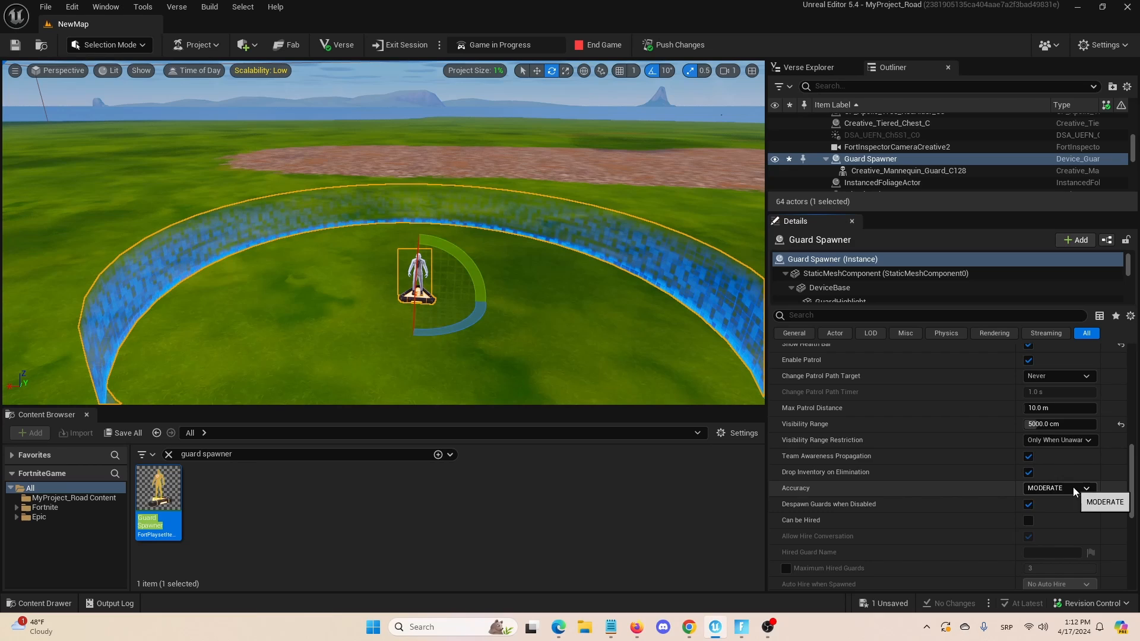
pyautogui.click(1059, 488)
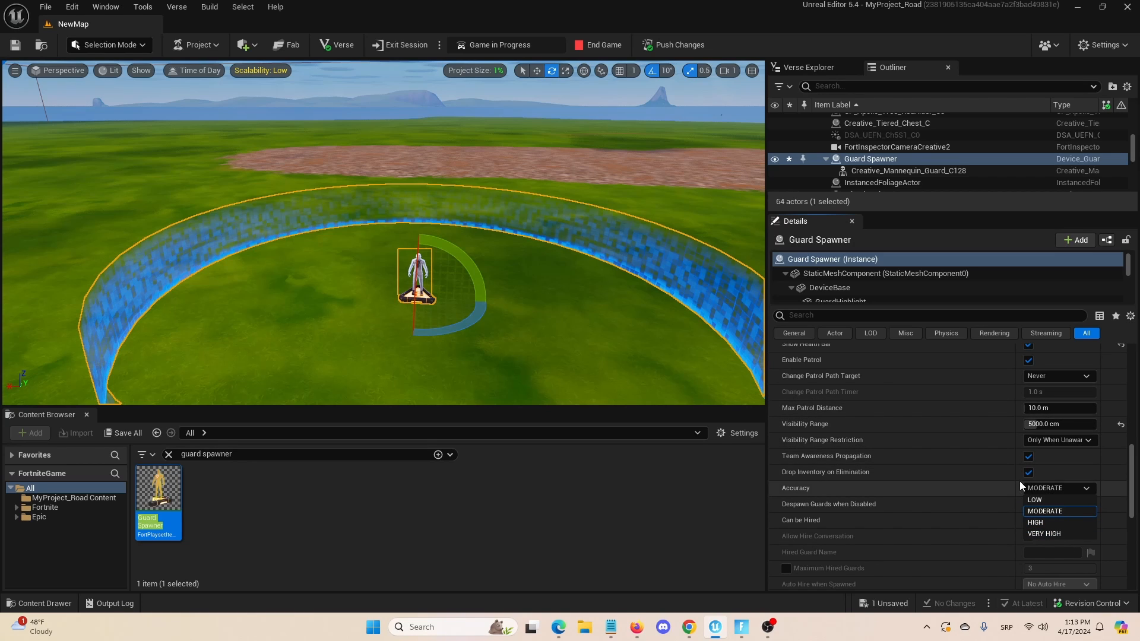
pyautogui.moveTo(1048, 522)
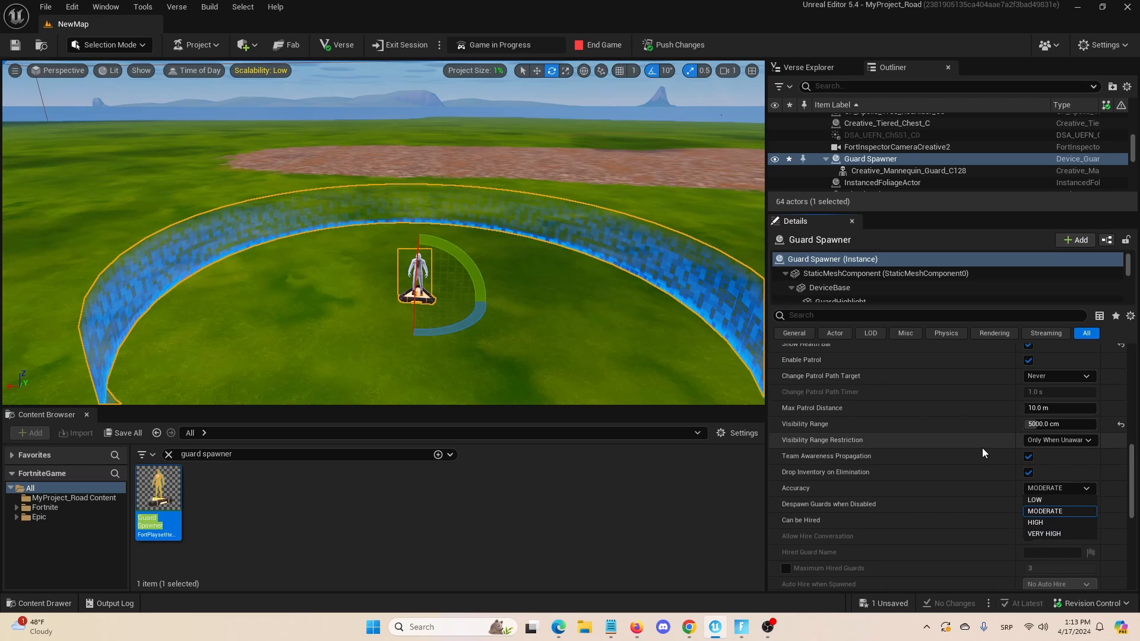
pyautogui.moveTo(1068, 470)
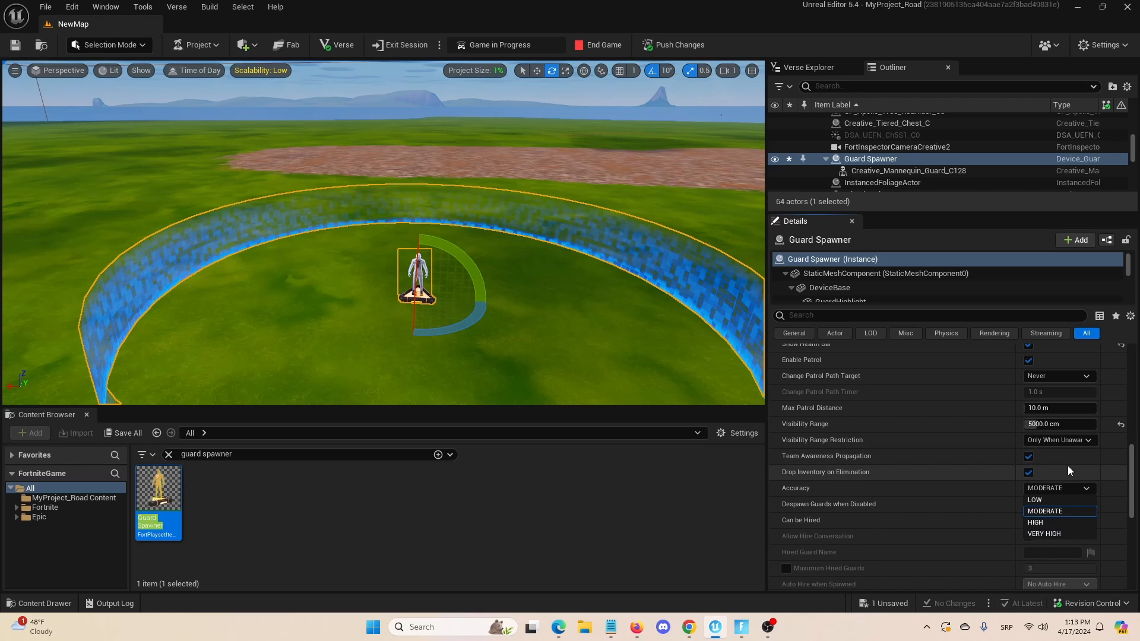
pyautogui.moveTo(1079, 519)
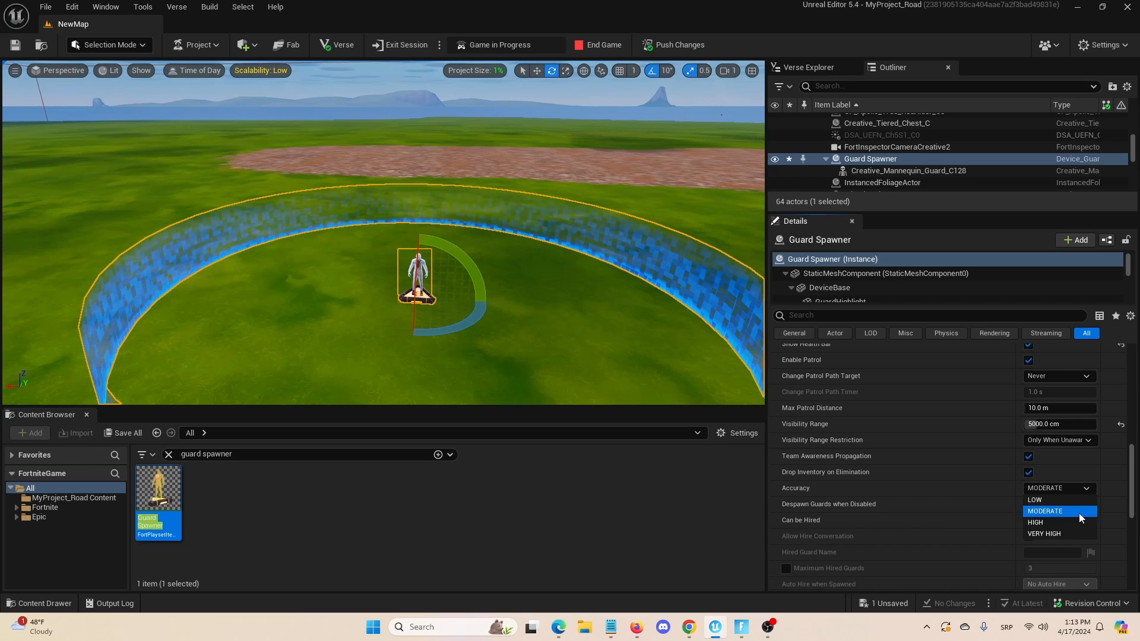
pyautogui.click(1044, 511)
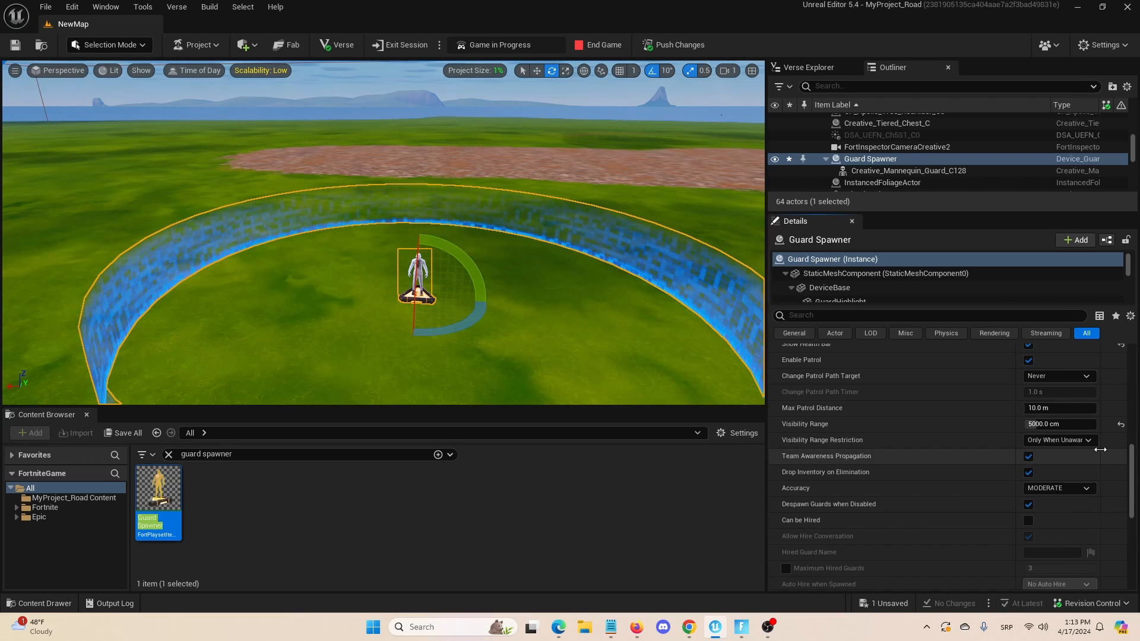
pyautogui.scroll(-3)
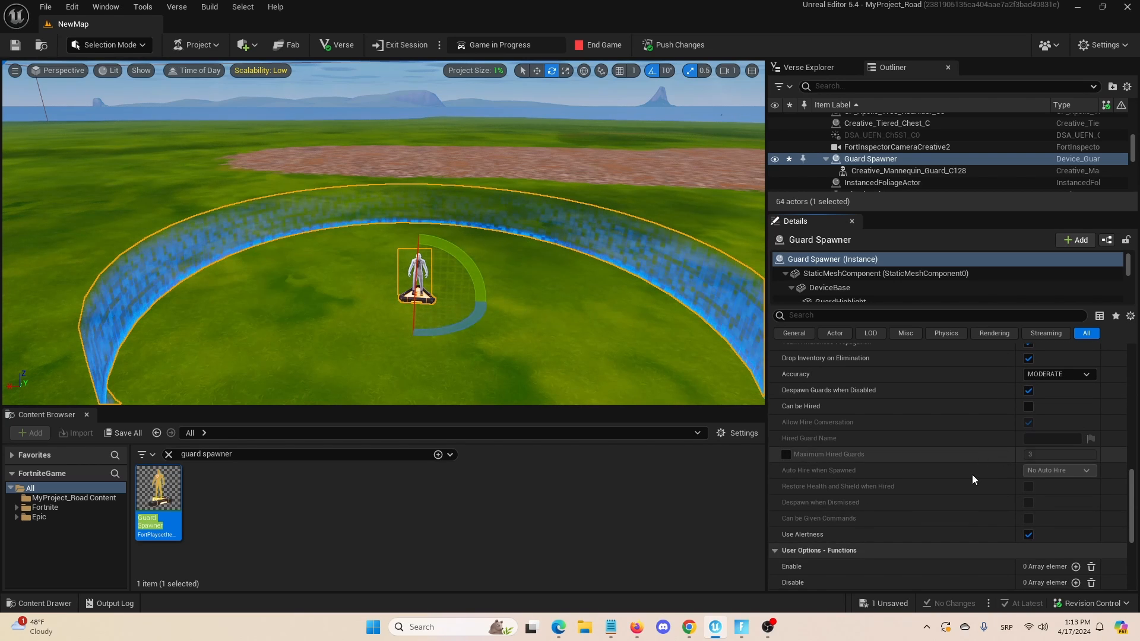
pyautogui.scroll(-3)
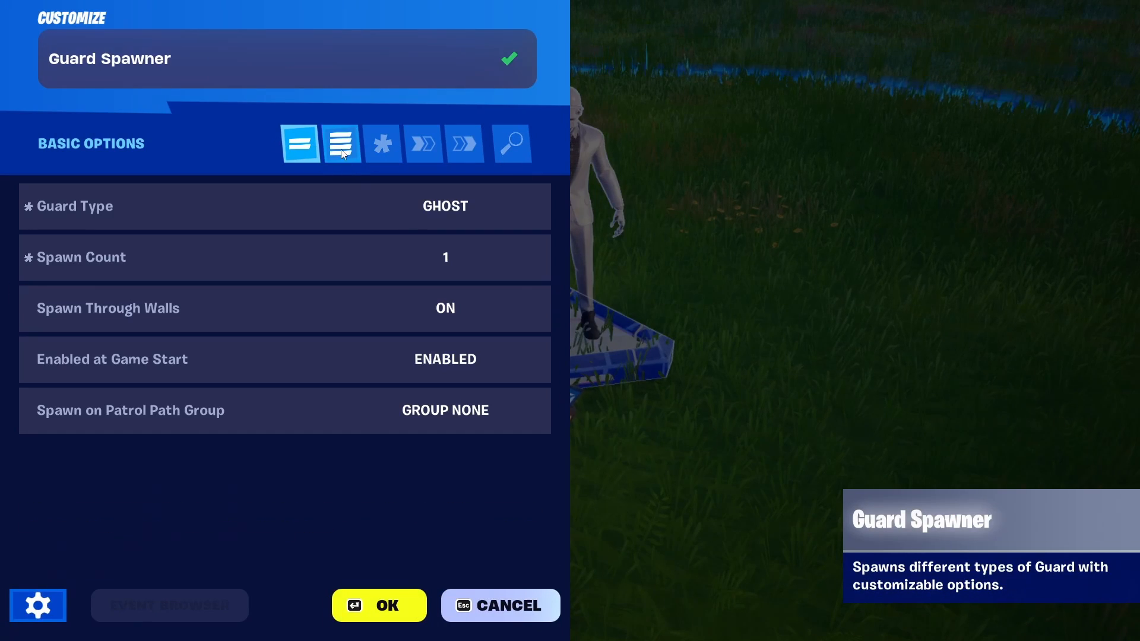
# Review All Options for 1000 max health and 200 shield, then cancel the panel.
pyautogui.click(342, 144)
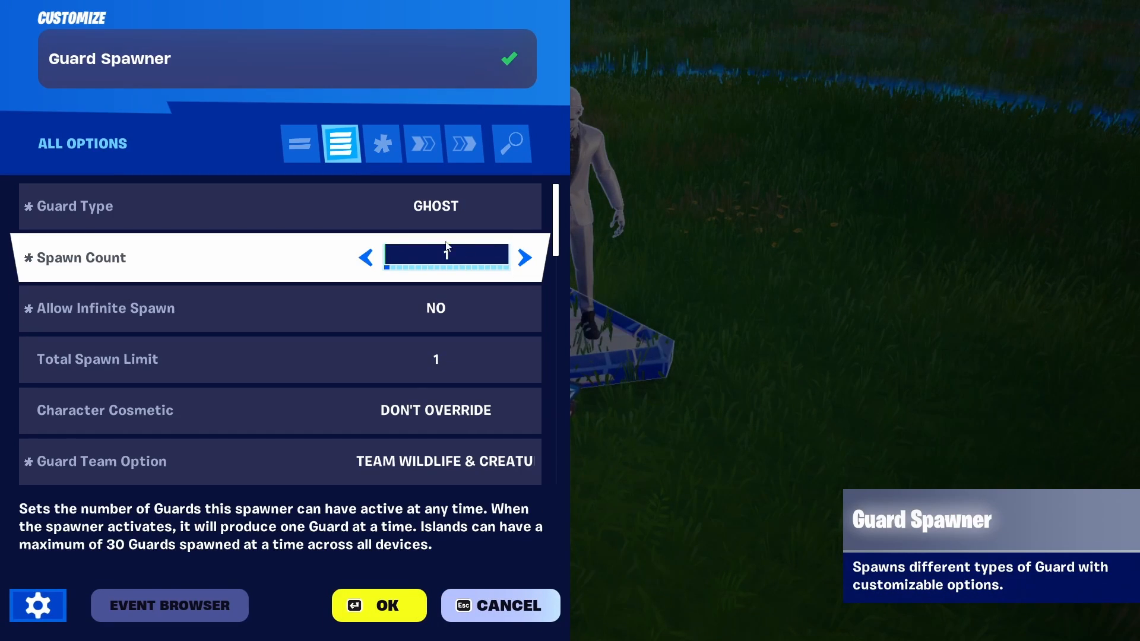
pyautogui.scroll(-3)
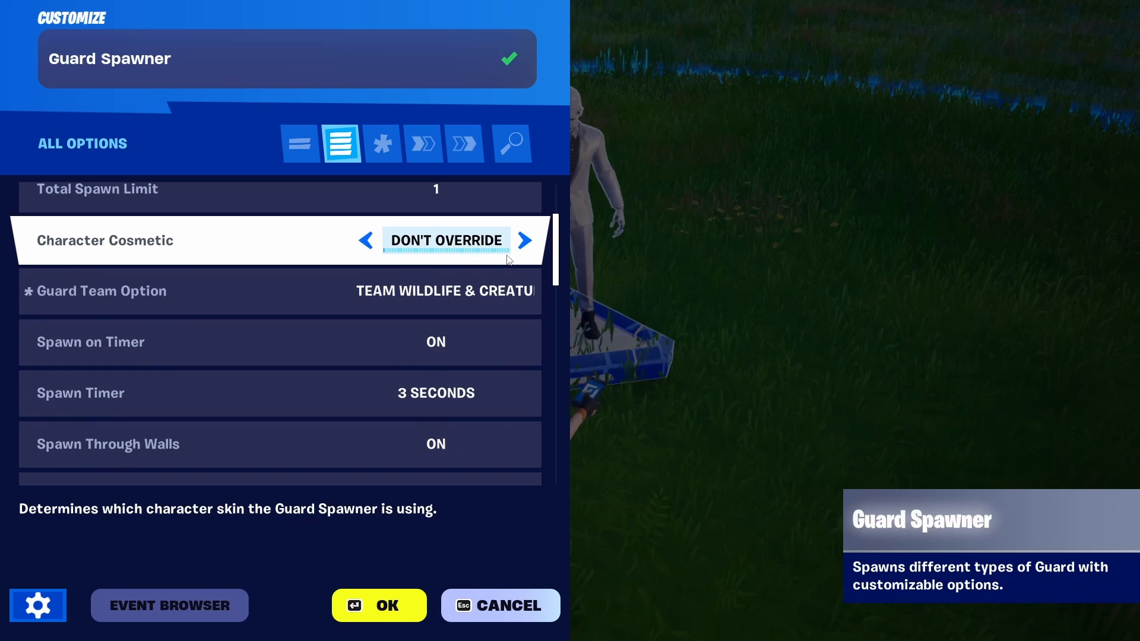
pyautogui.scroll(-3)
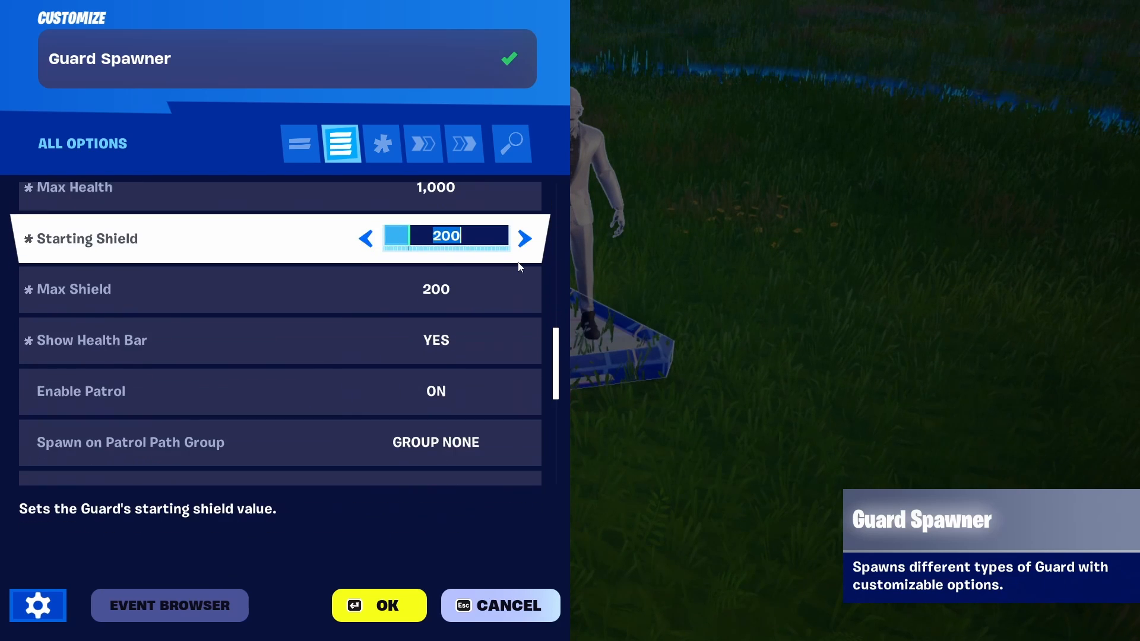
pyautogui.scroll(-3)
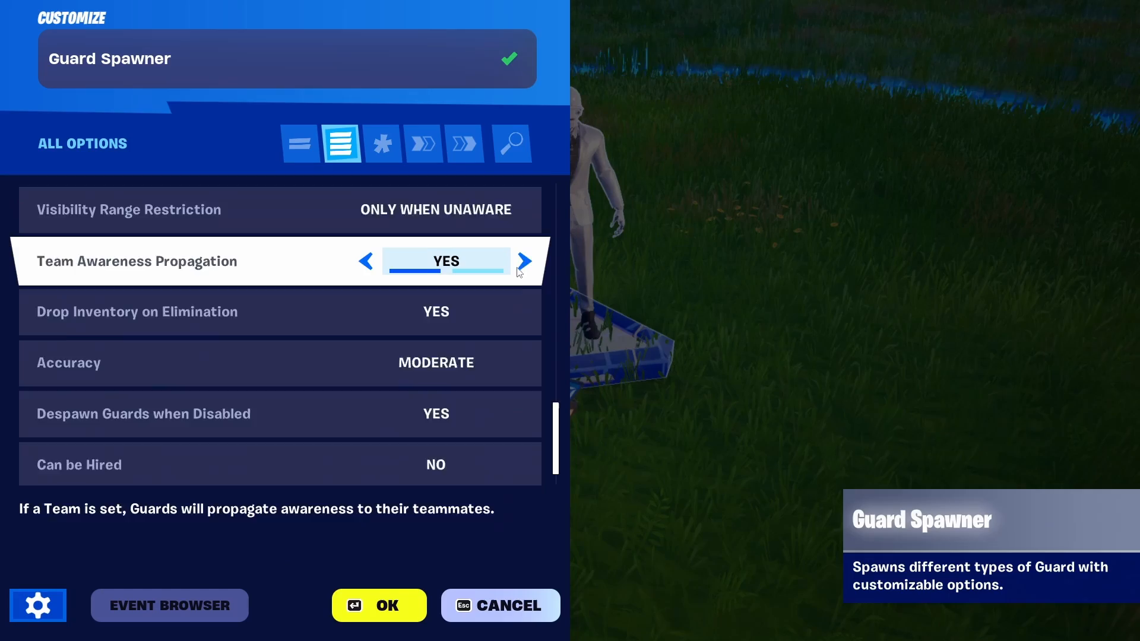
pyautogui.click(298, 143)
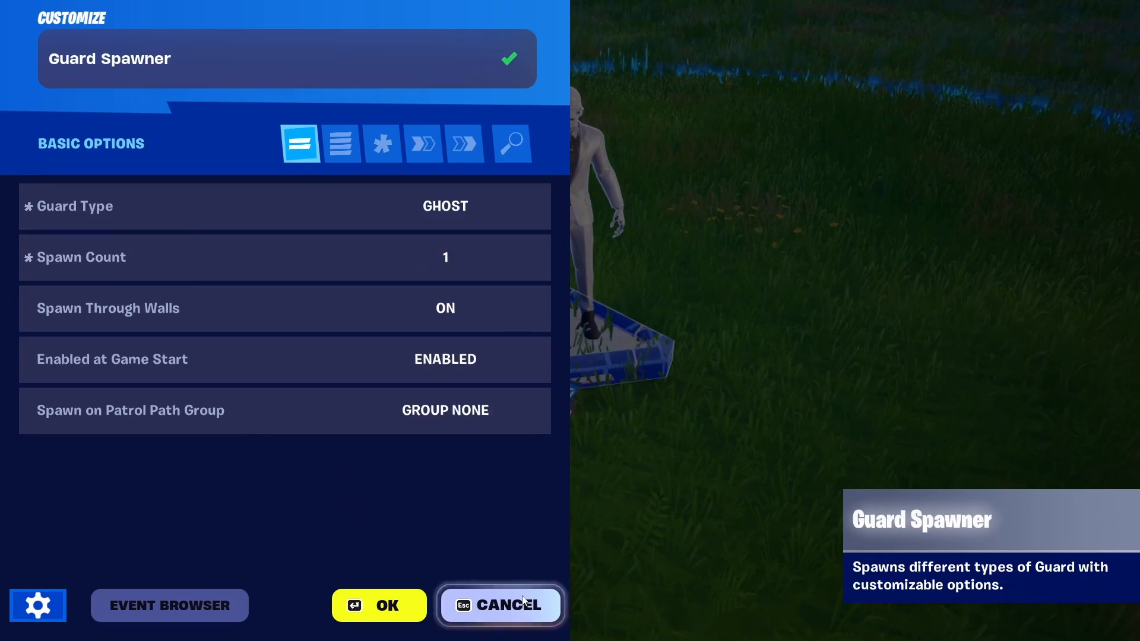
pyautogui.click(501, 605)
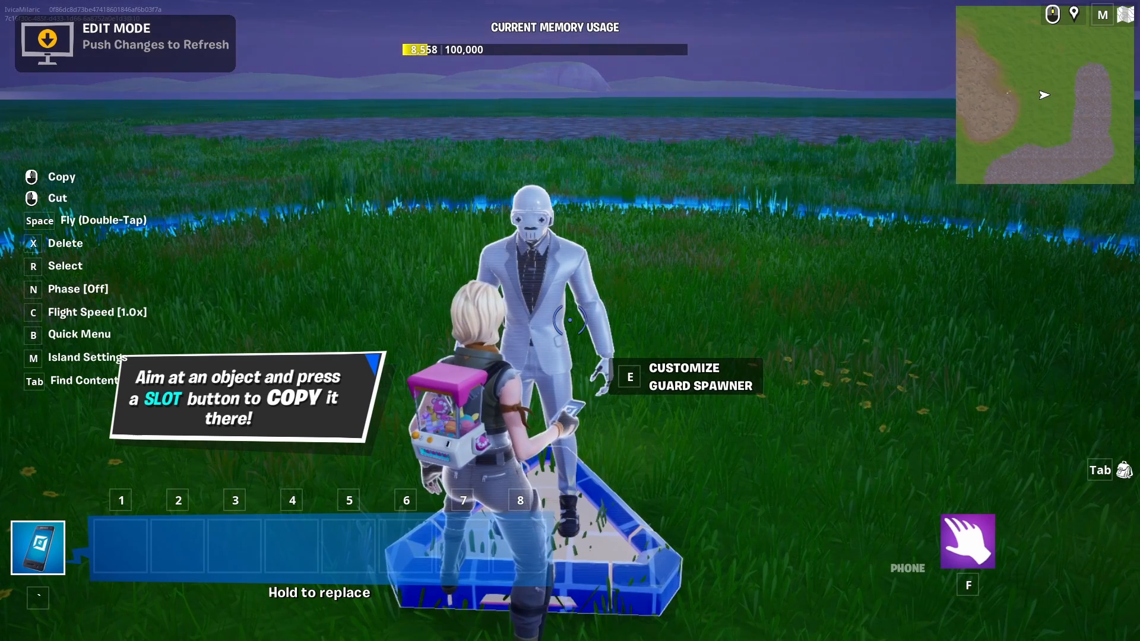
# Search weapons for 'guard', filter to CH4S1, Guard and Mythic, and add the assault rifle.
pyautogui.press('Tab')
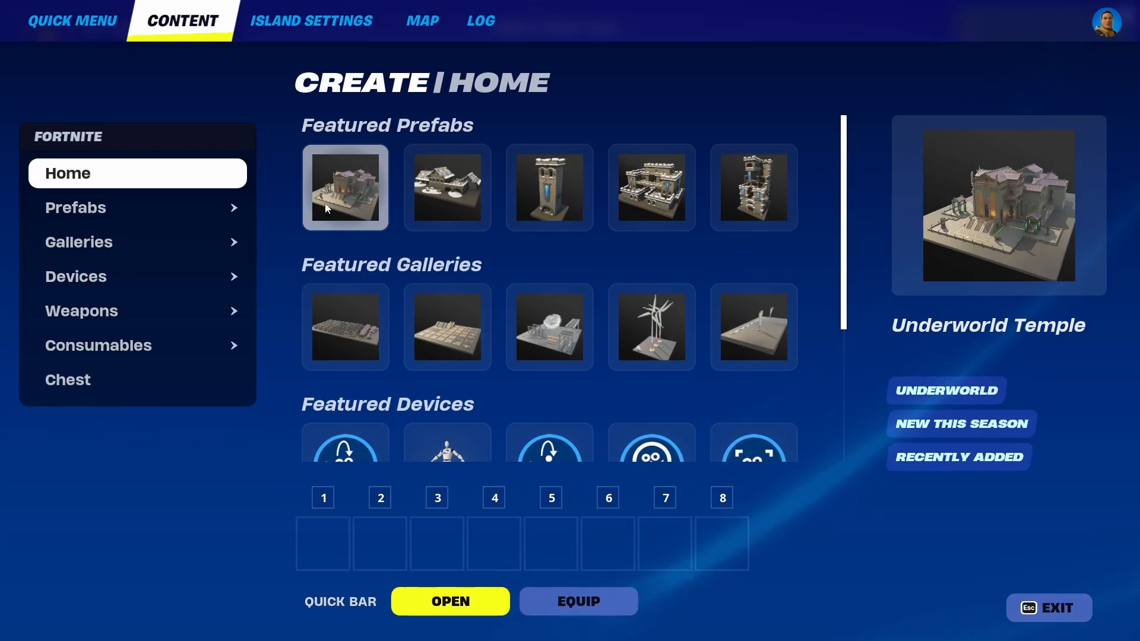
pyautogui.moveTo(144, 311)
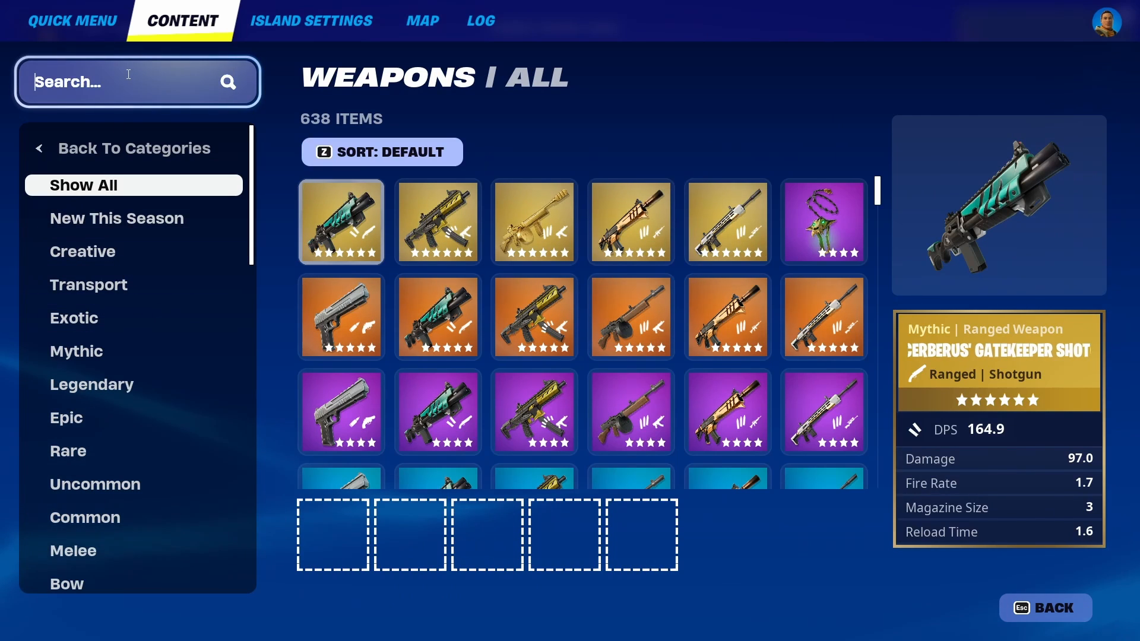
pyautogui.write('guard')
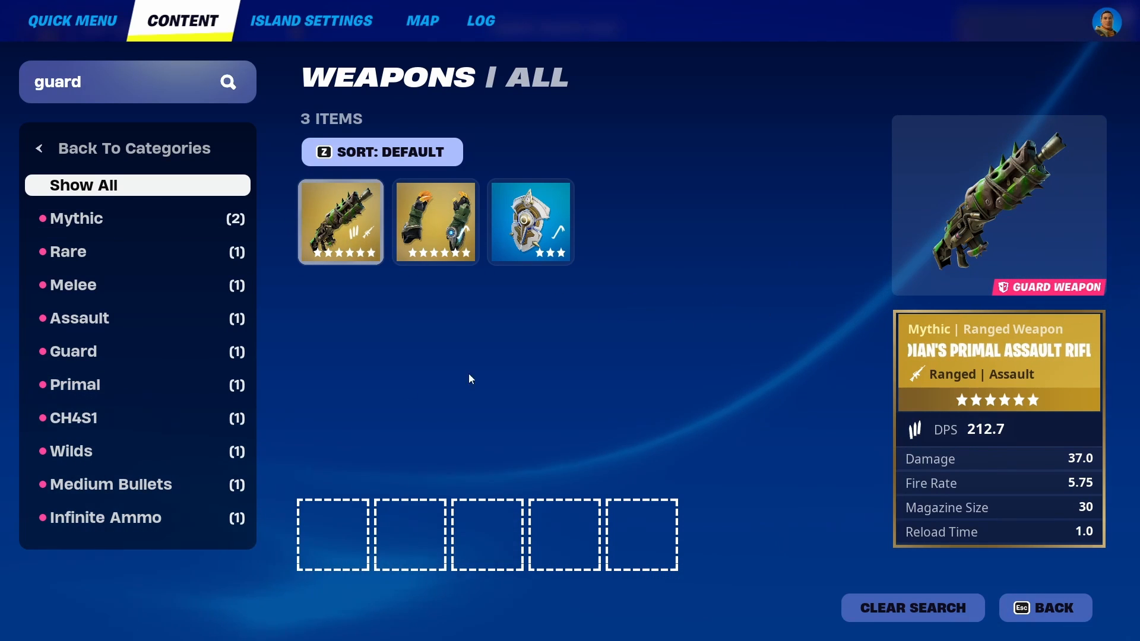
pyautogui.click(73, 417)
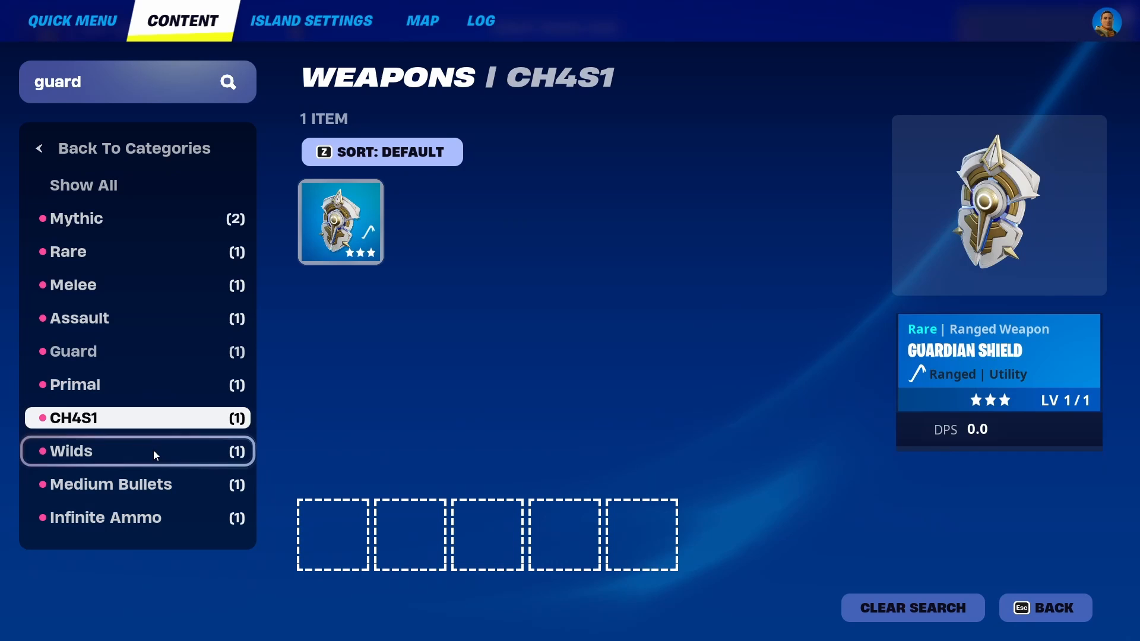
pyautogui.click(73, 350)
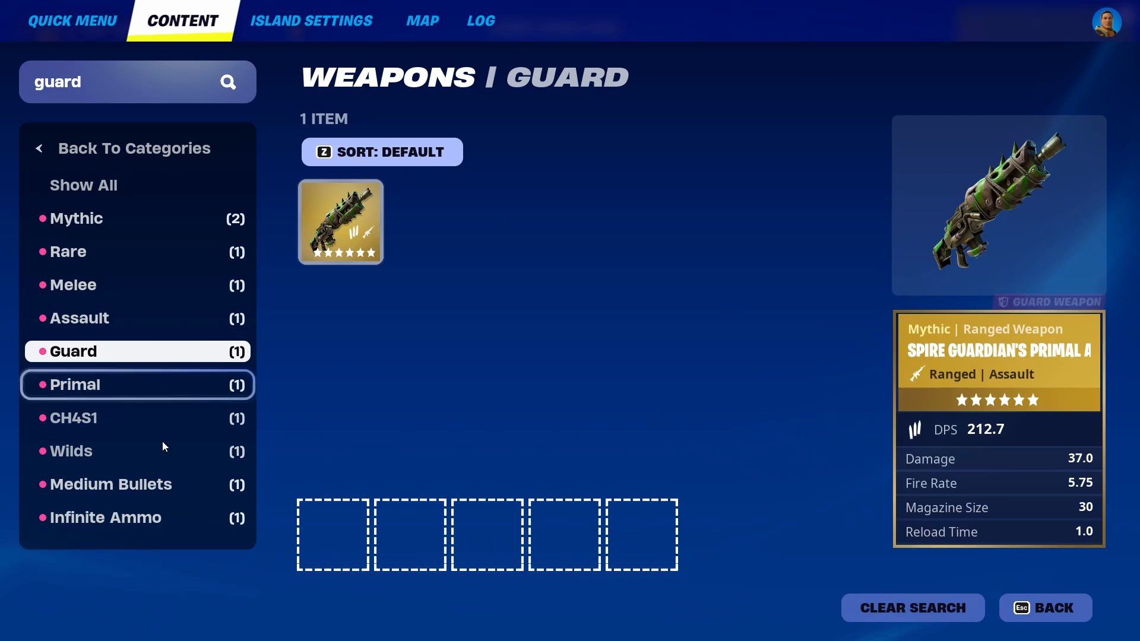
pyautogui.click(76, 218)
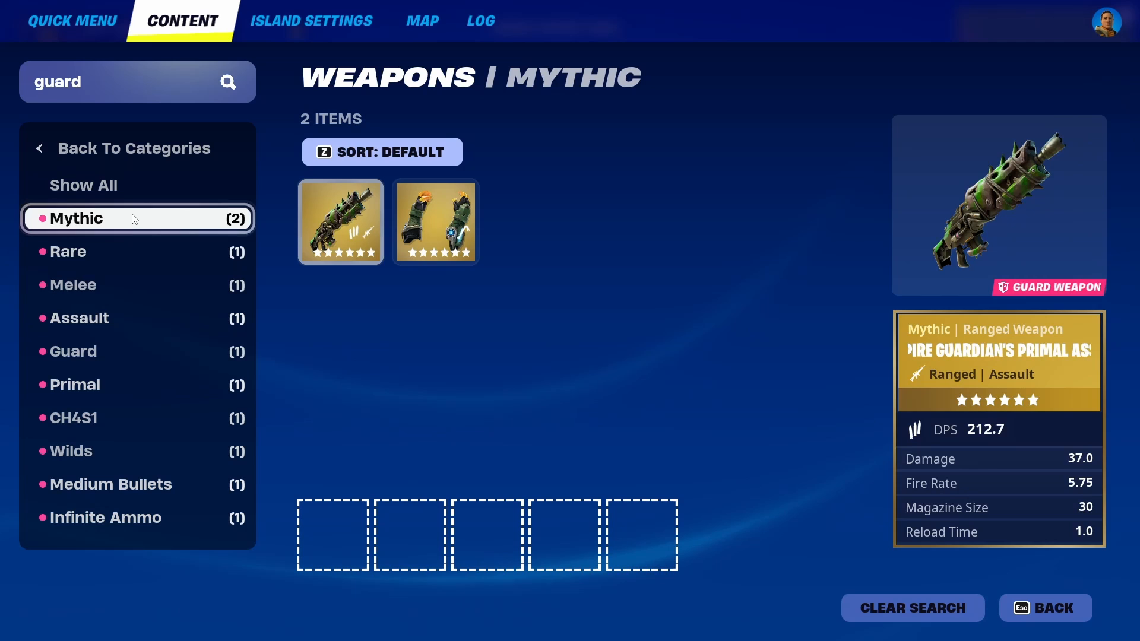
pyautogui.moveTo(437, 297)
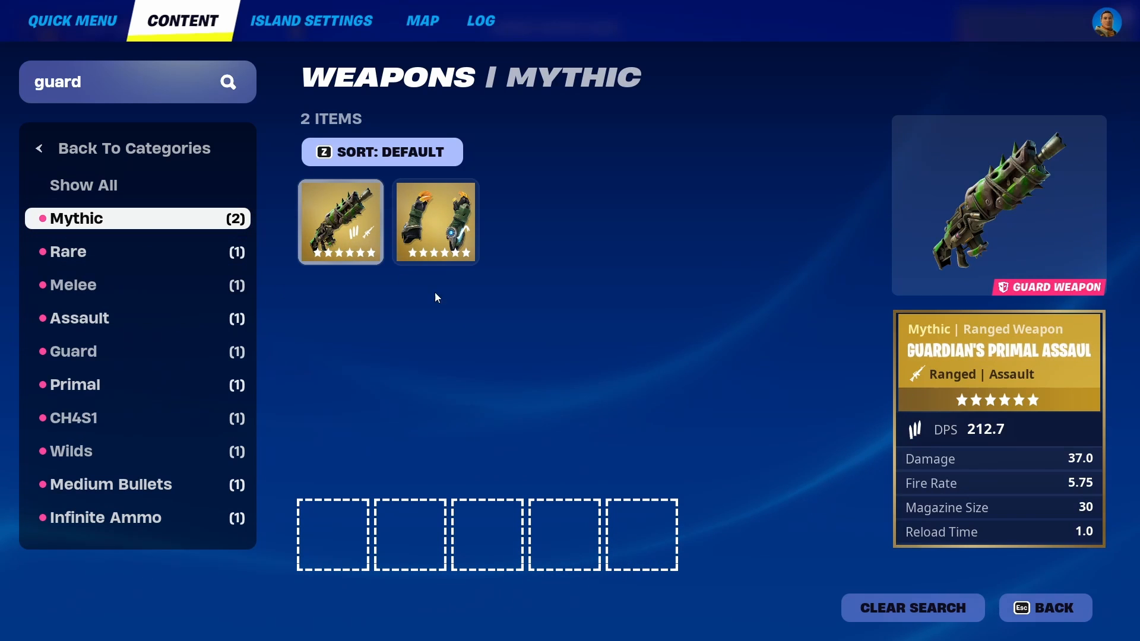
pyautogui.click(340, 222)
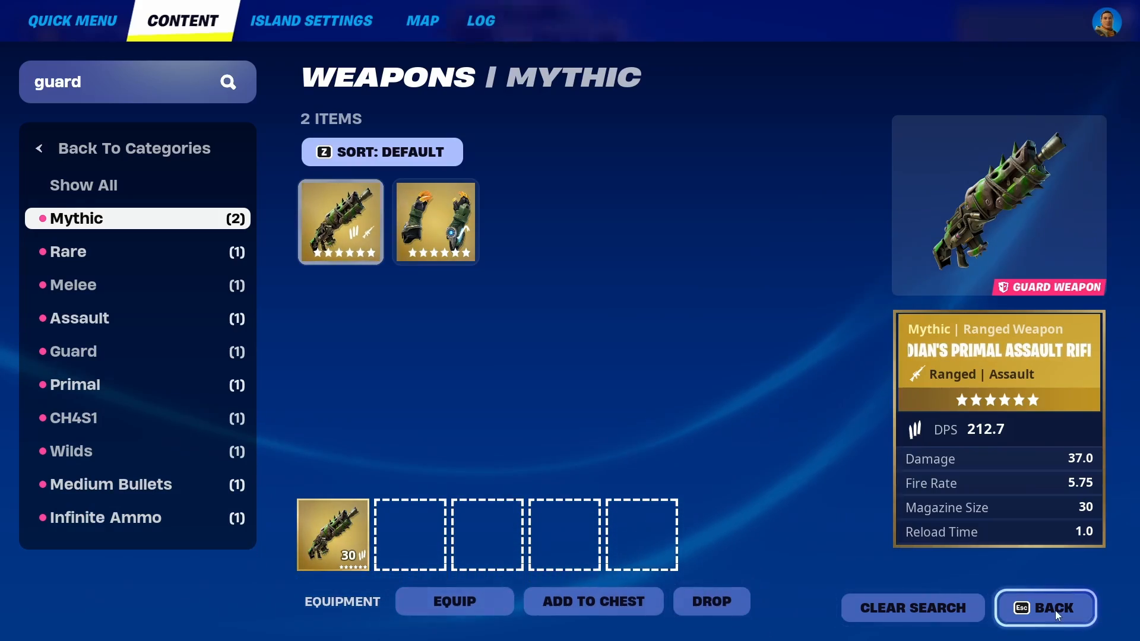
pyautogui.click(1046, 608)
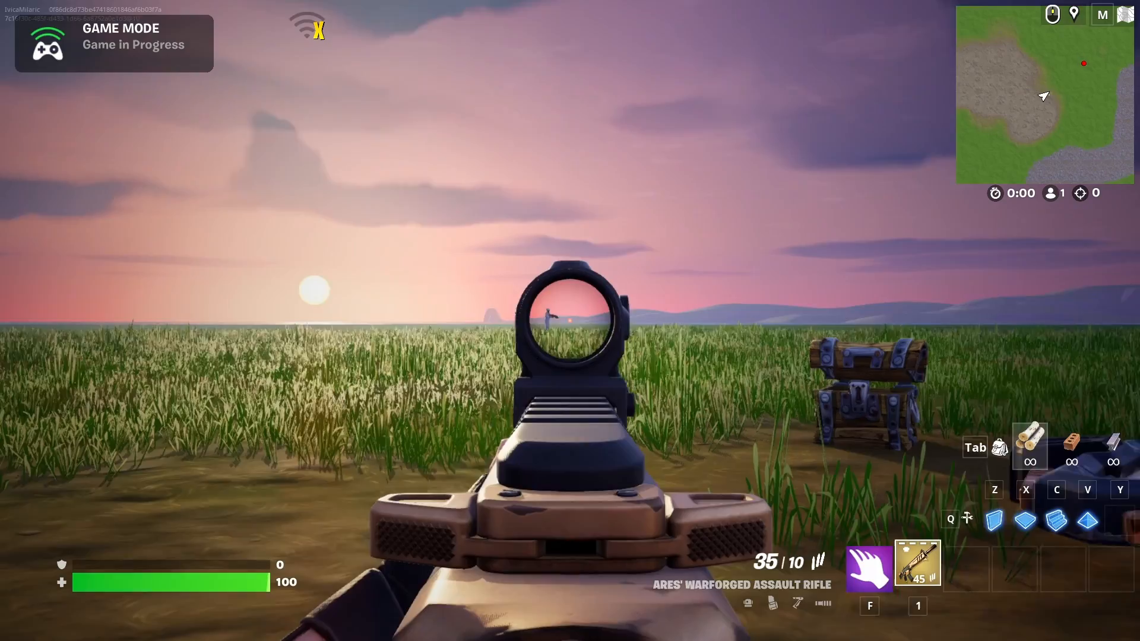
# Aim down sights and fire the assault rifle repeatedly at the Ghost guard.
pyautogui.click(567, 314)
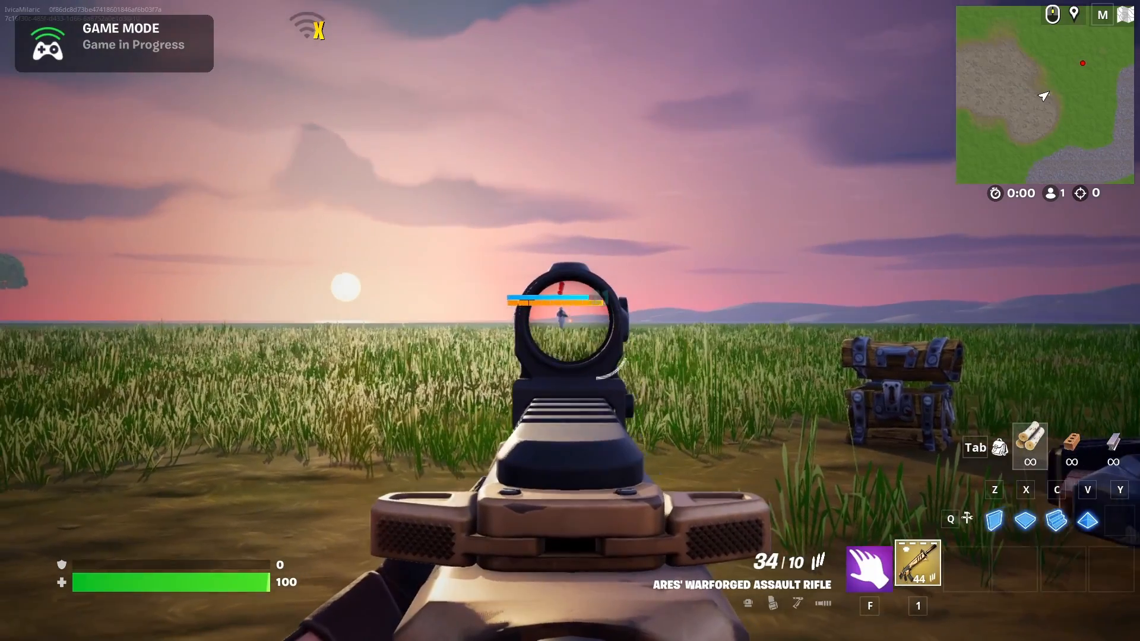
pyautogui.rightClick(570, 320)
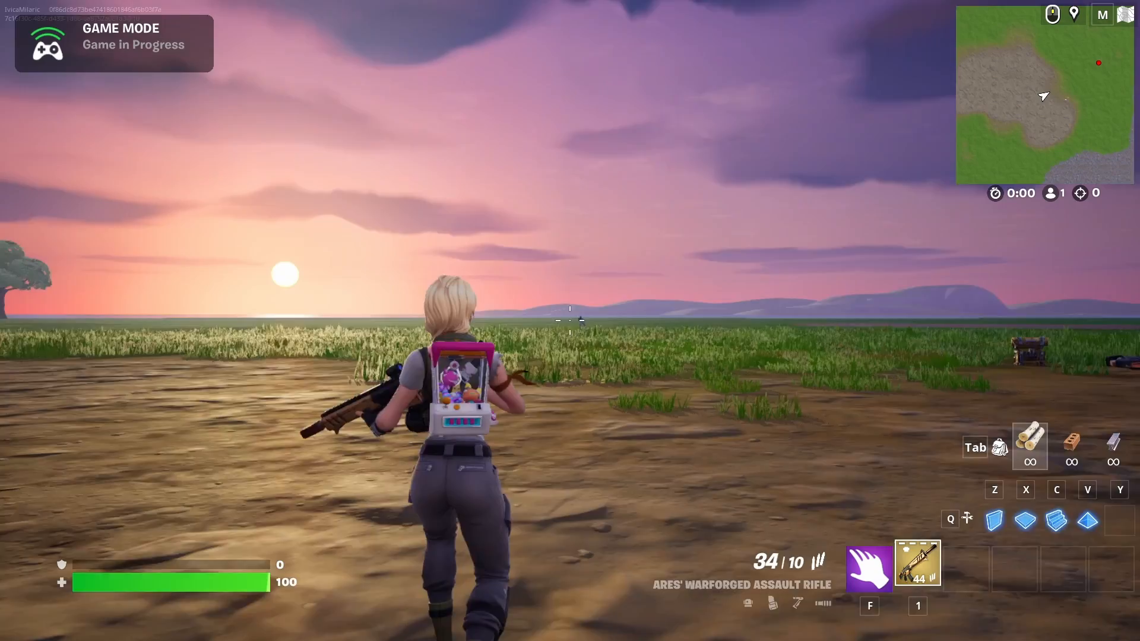
pyautogui.rightClick(570, 320)
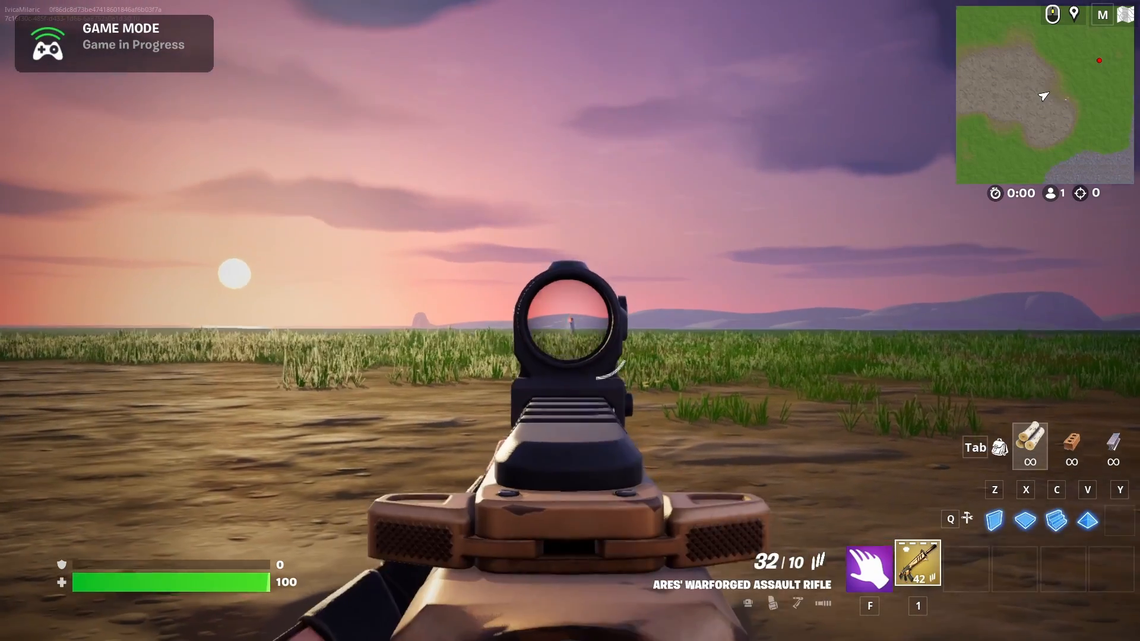
pyautogui.click(570, 321)
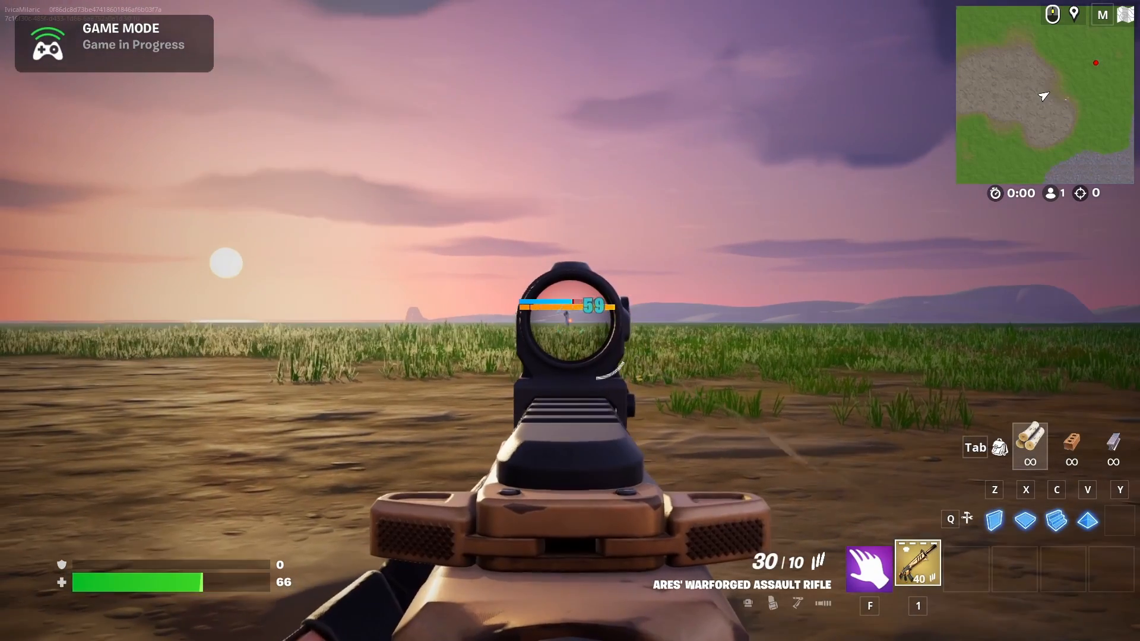
pyautogui.click(570, 317)
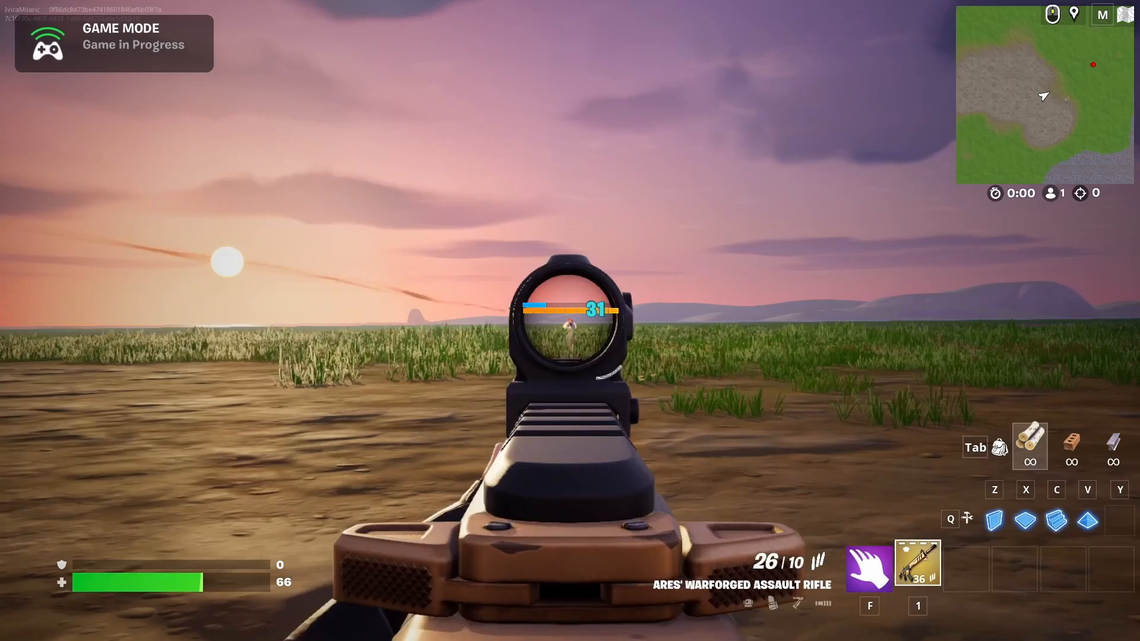
pyautogui.click(570, 321)
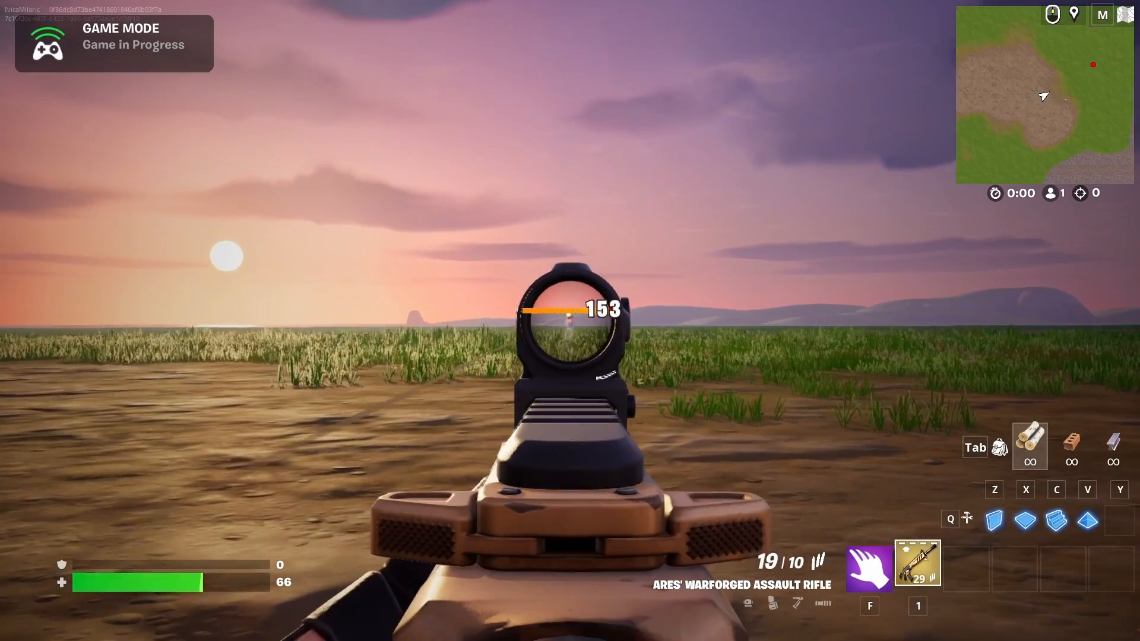
pyautogui.click(565, 321)
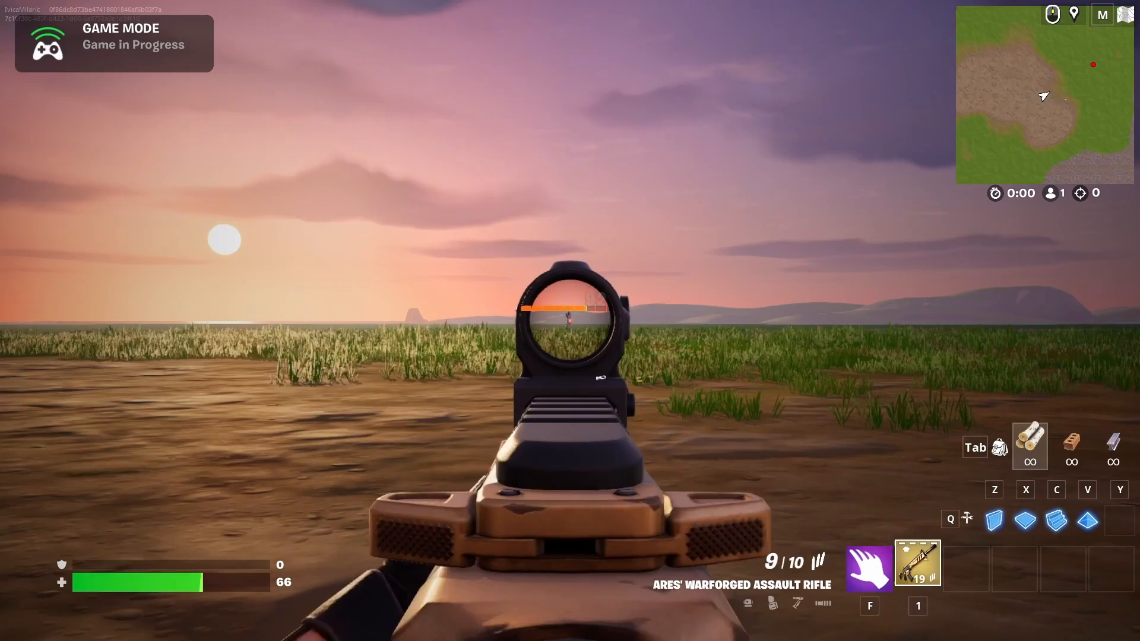
pyautogui.click(567, 318)
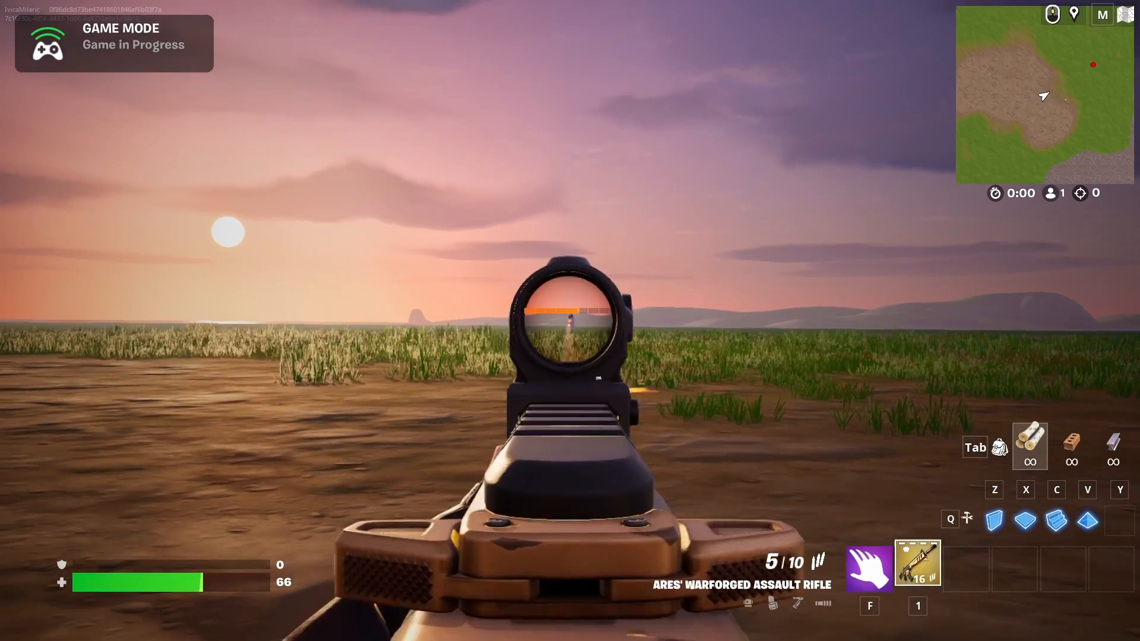
pyautogui.click(569, 326)
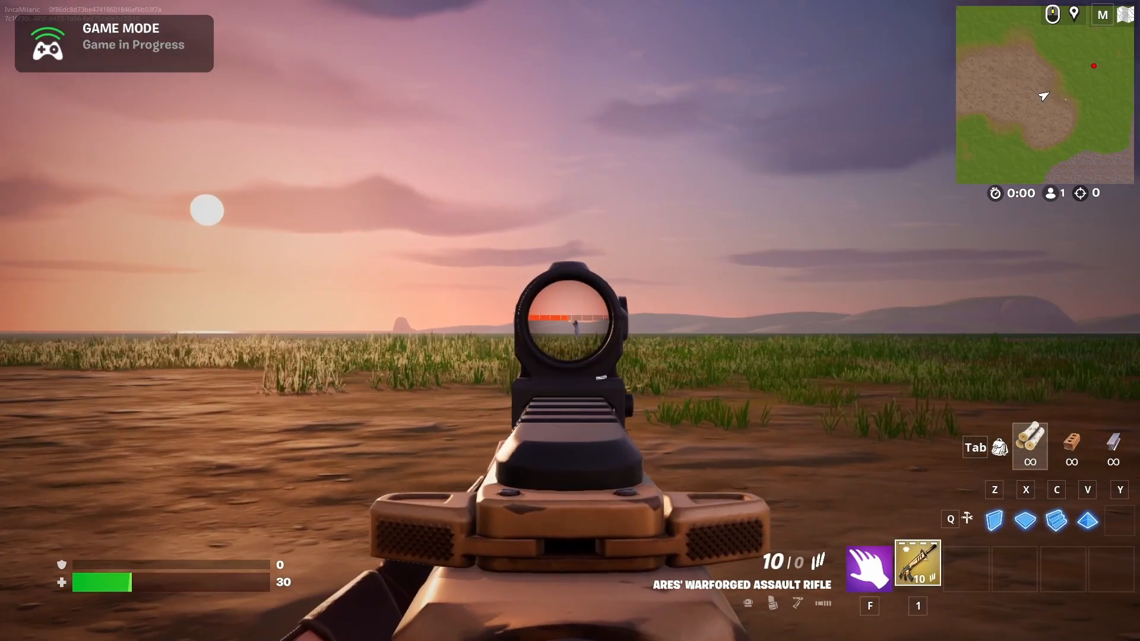
pyautogui.click(570, 319)
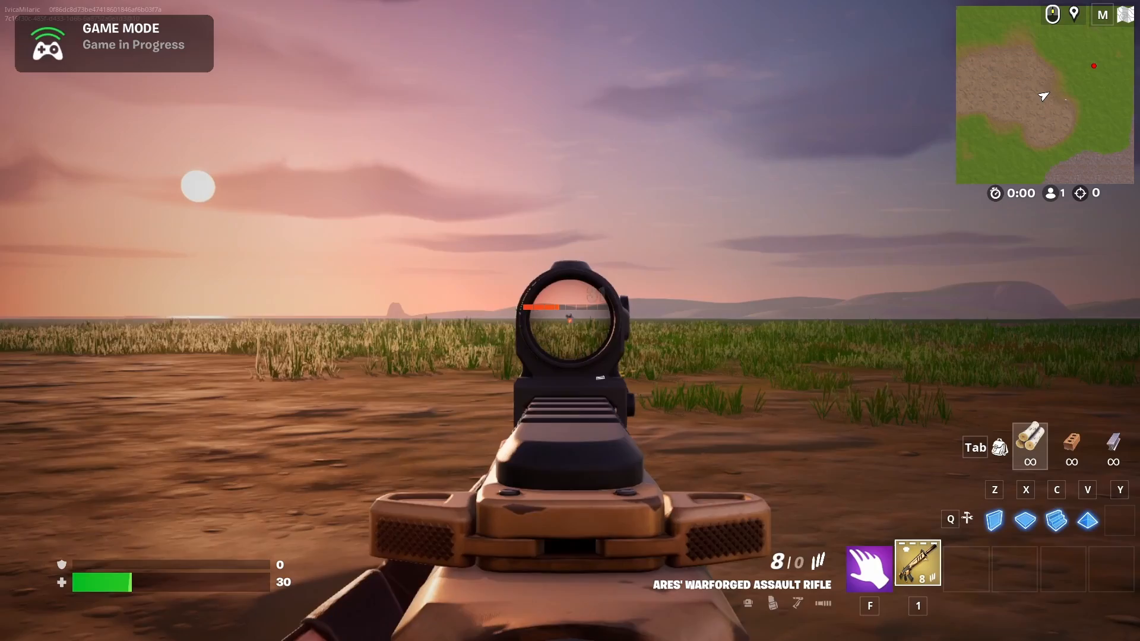